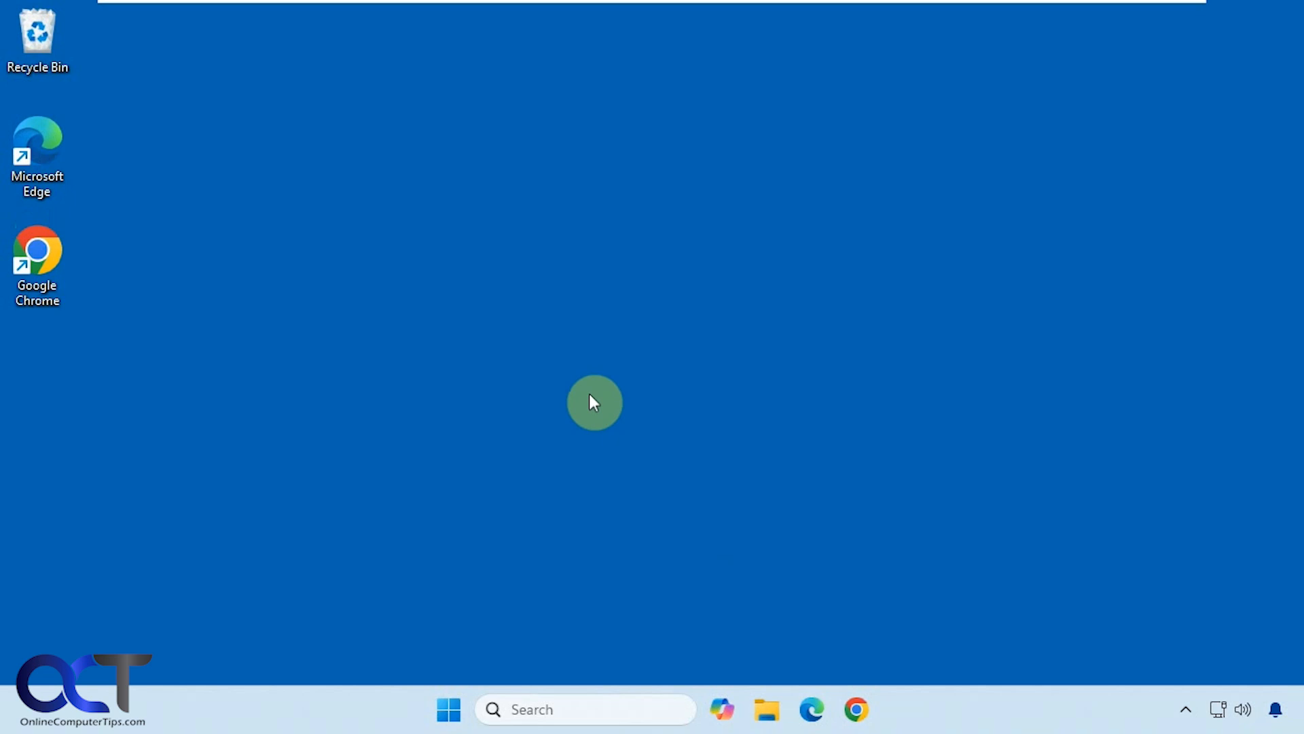
mouse_move(652, 367)
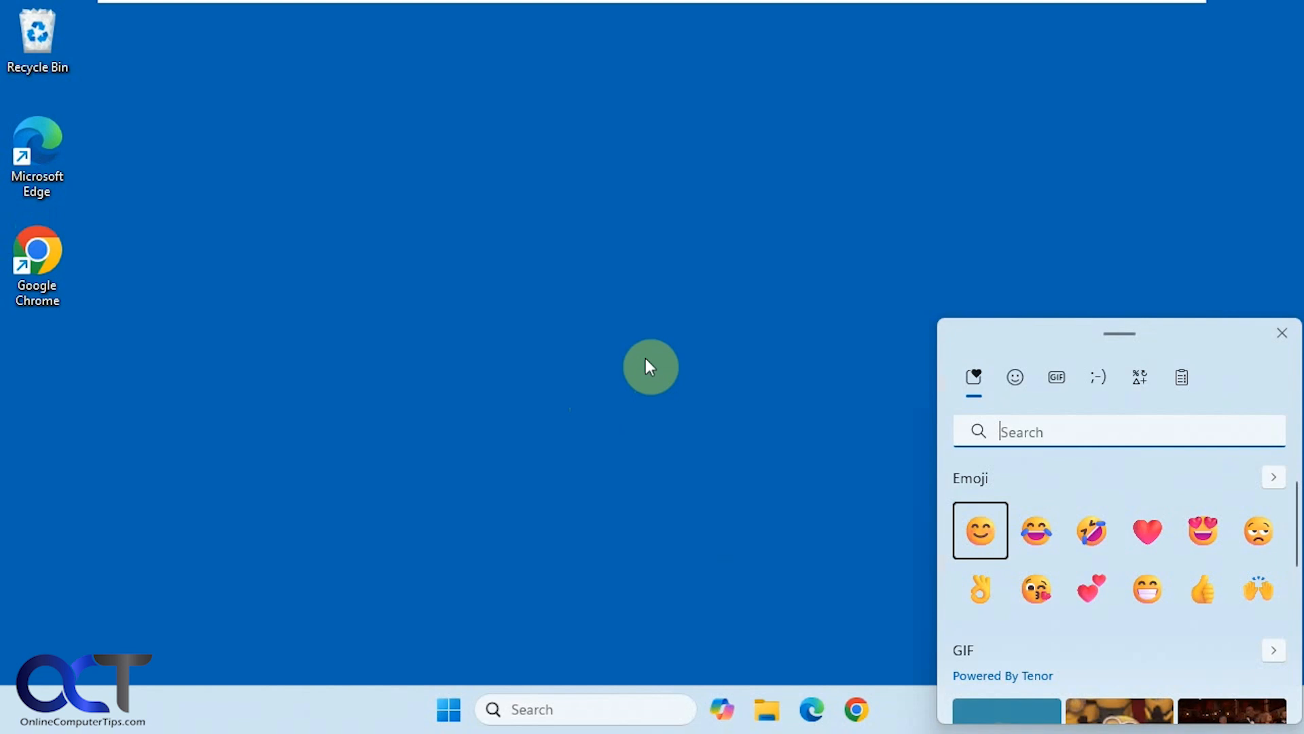
mouse_move(715, 434)
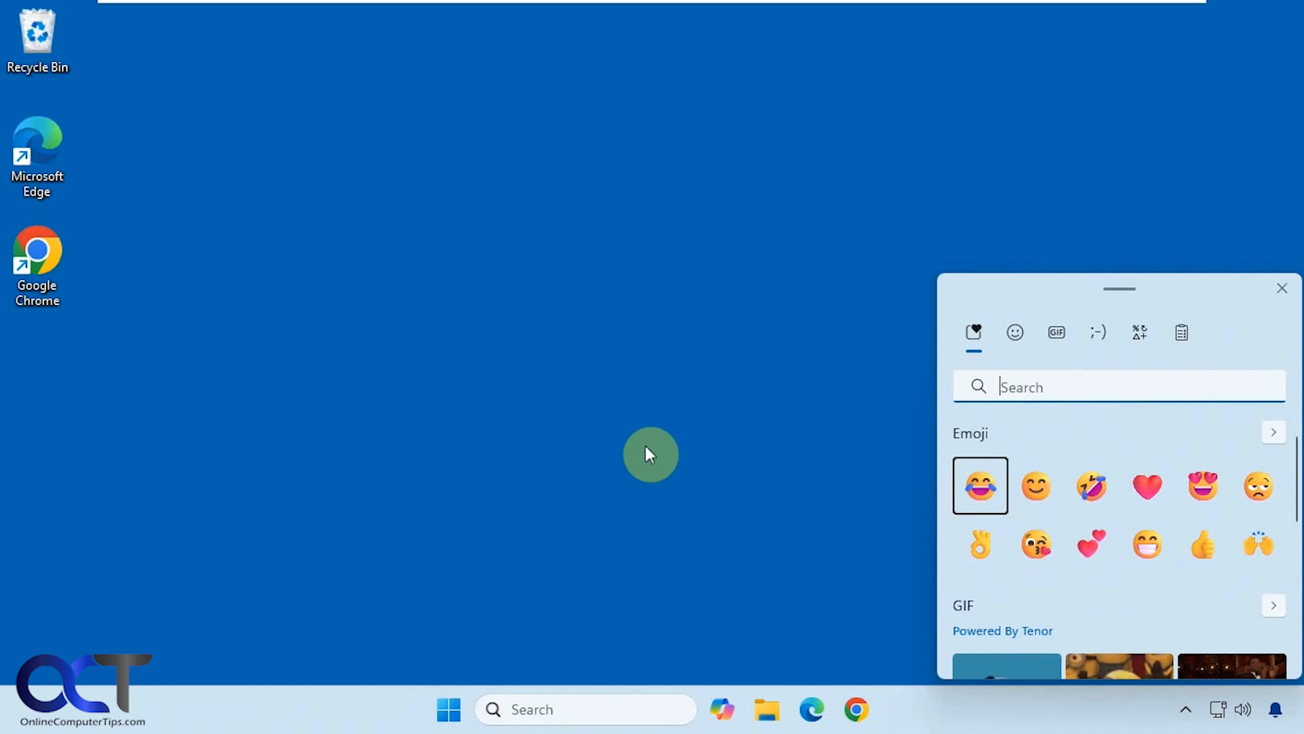
Close the emoji panel, open the ViVe folder on Data (E:), and select Command.txt
left_click(1281, 288)
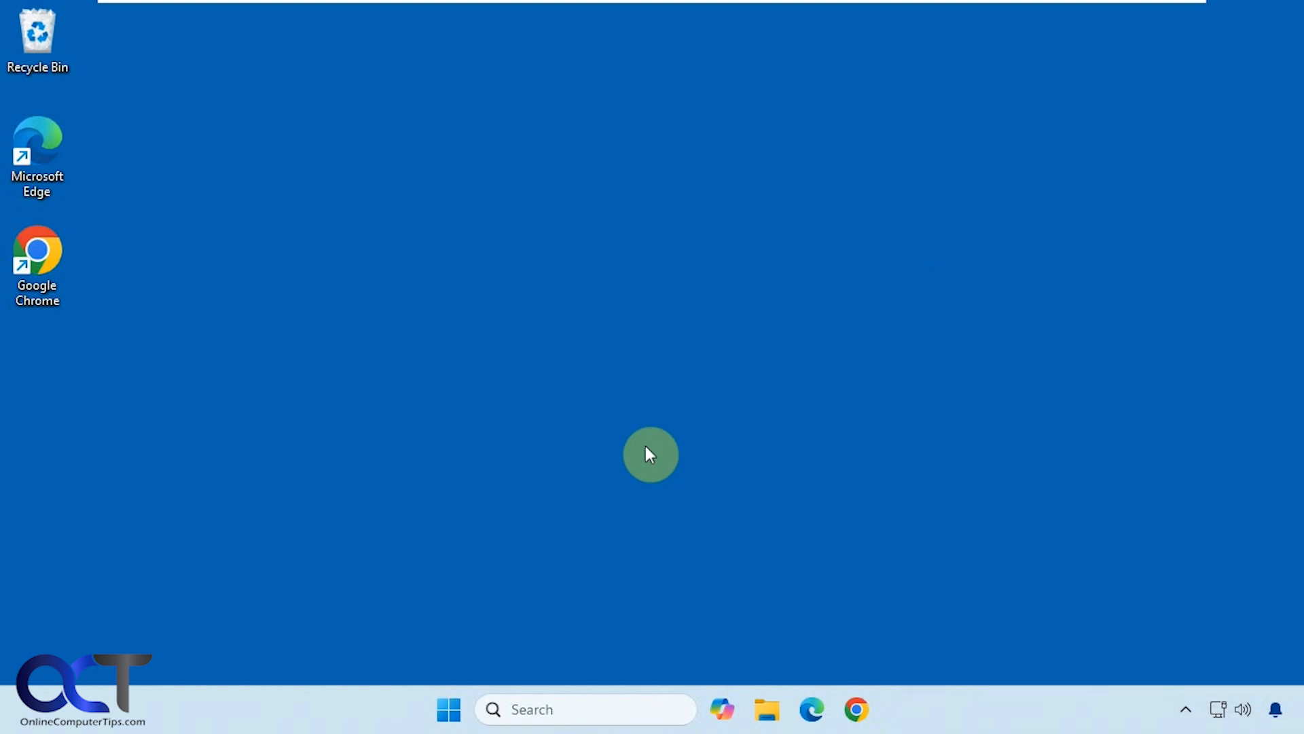
mouse_move(686, 490)
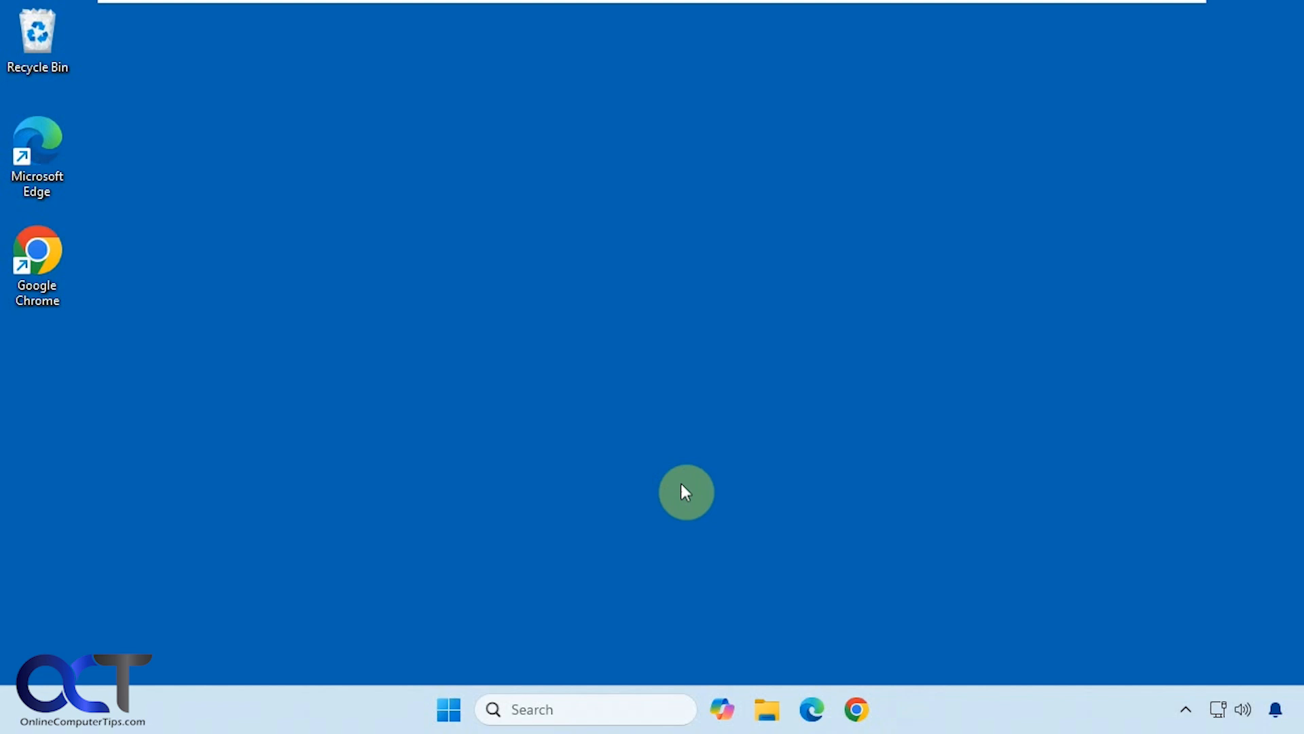
mouse_move(948, 640)
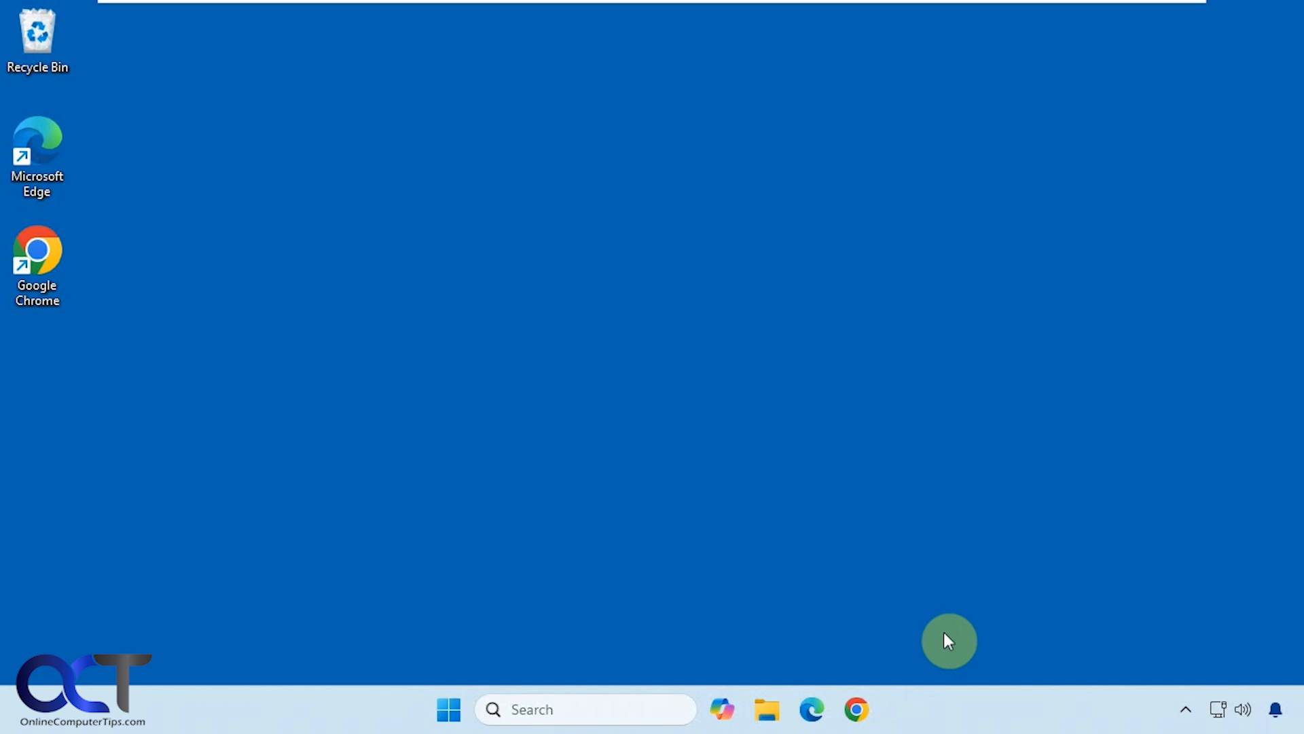
mouse_move(767, 708)
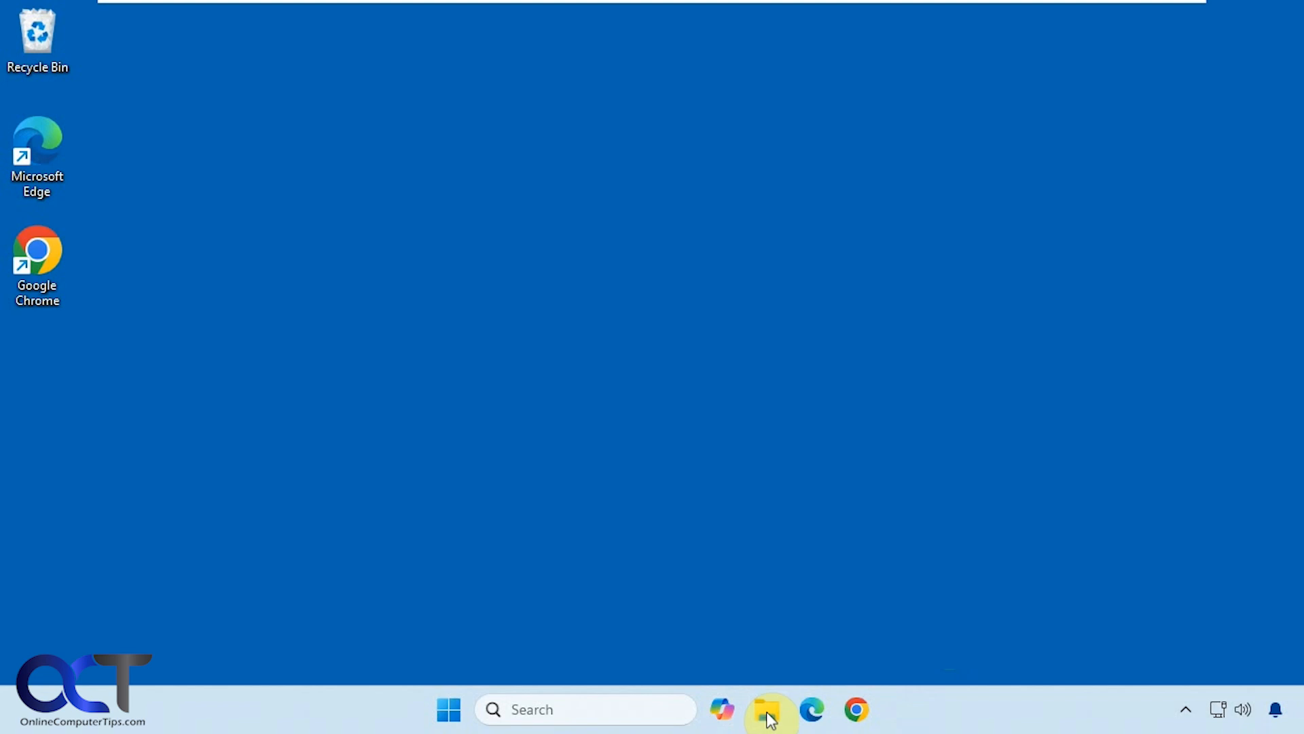
left_click(768, 708)
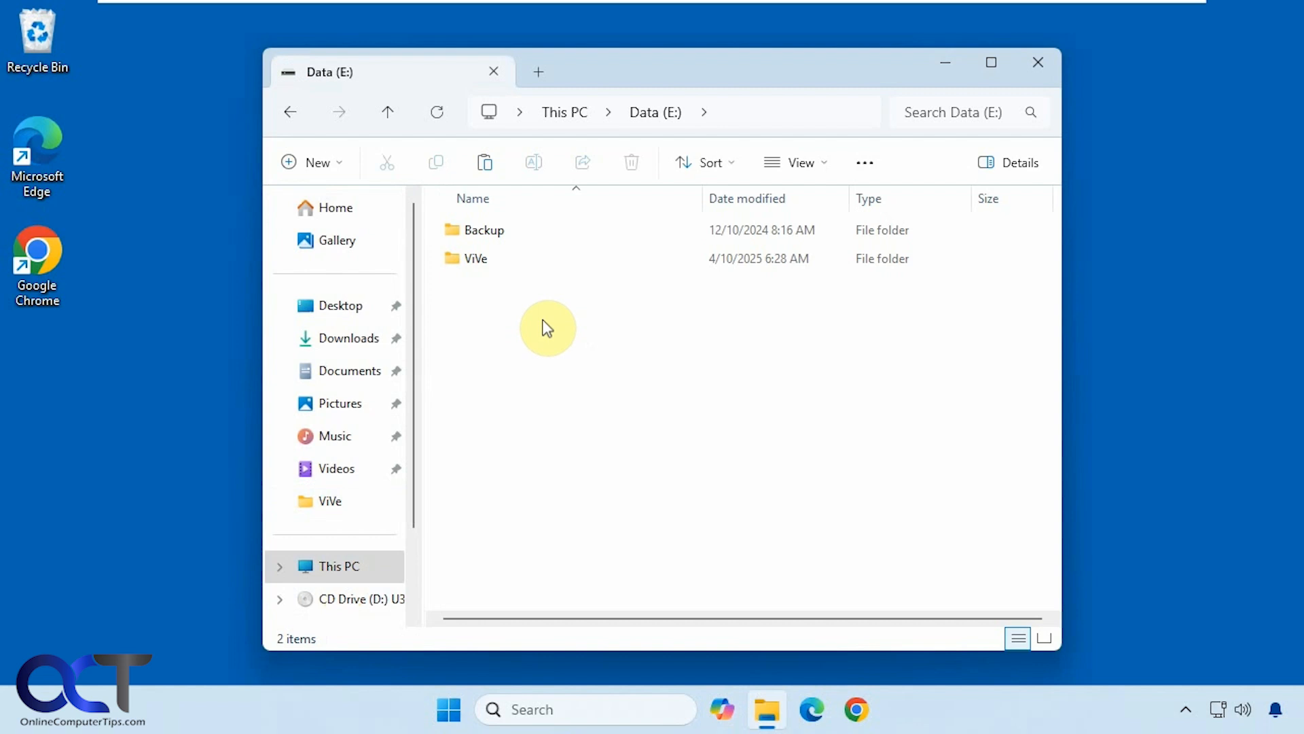
double_click(475, 258)
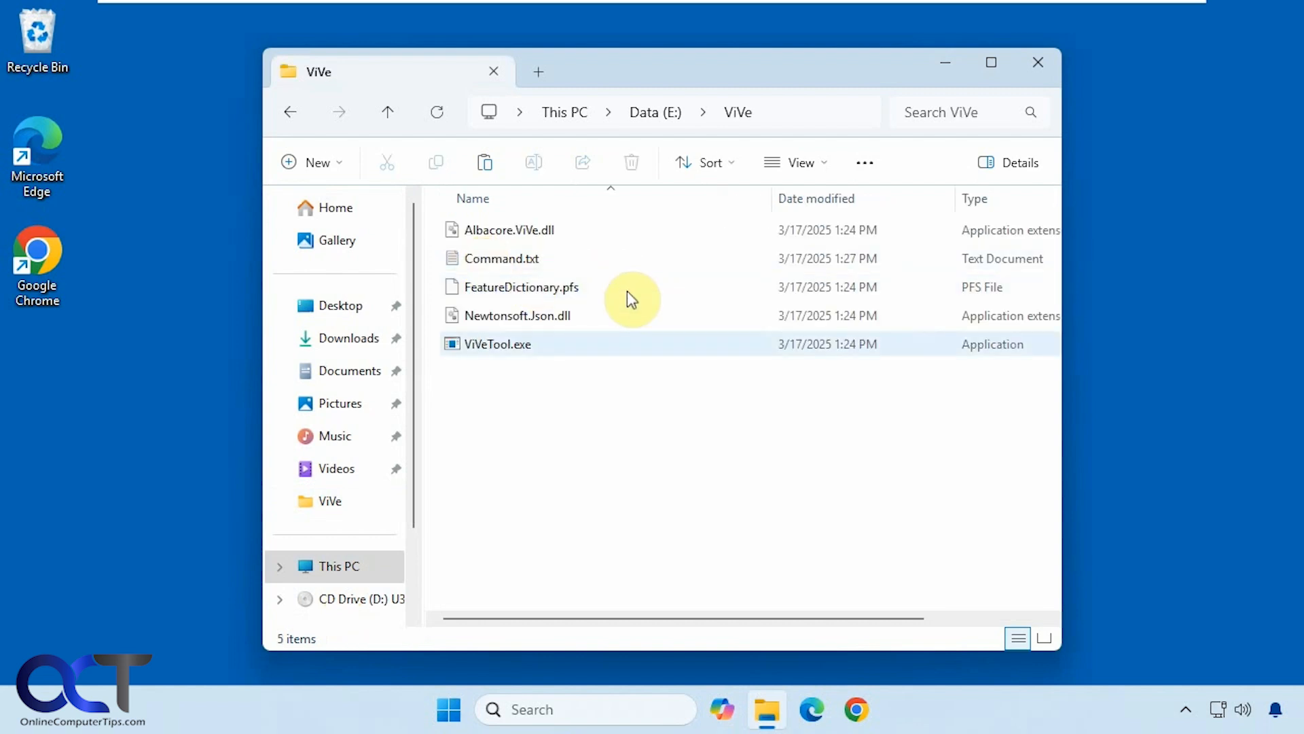
left_click(641, 389)
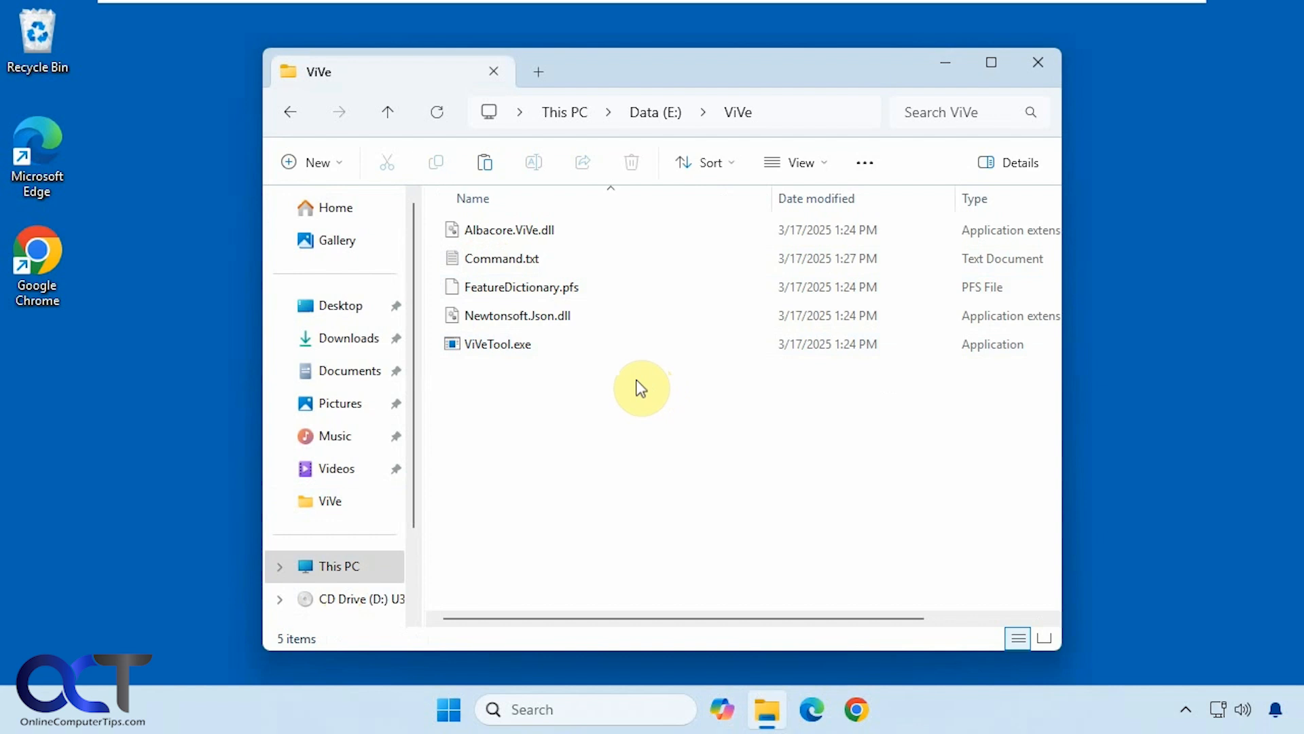
mouse_move(585, 400)
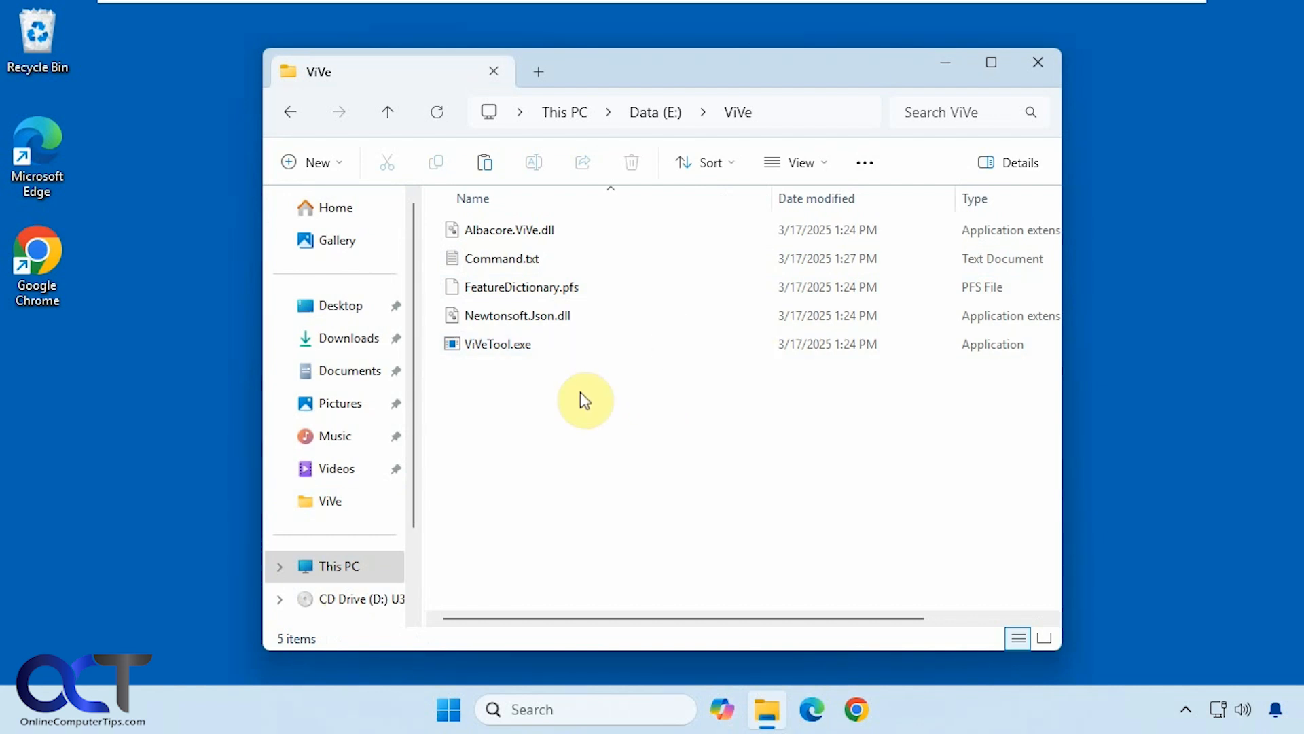
left_click(502, 258)
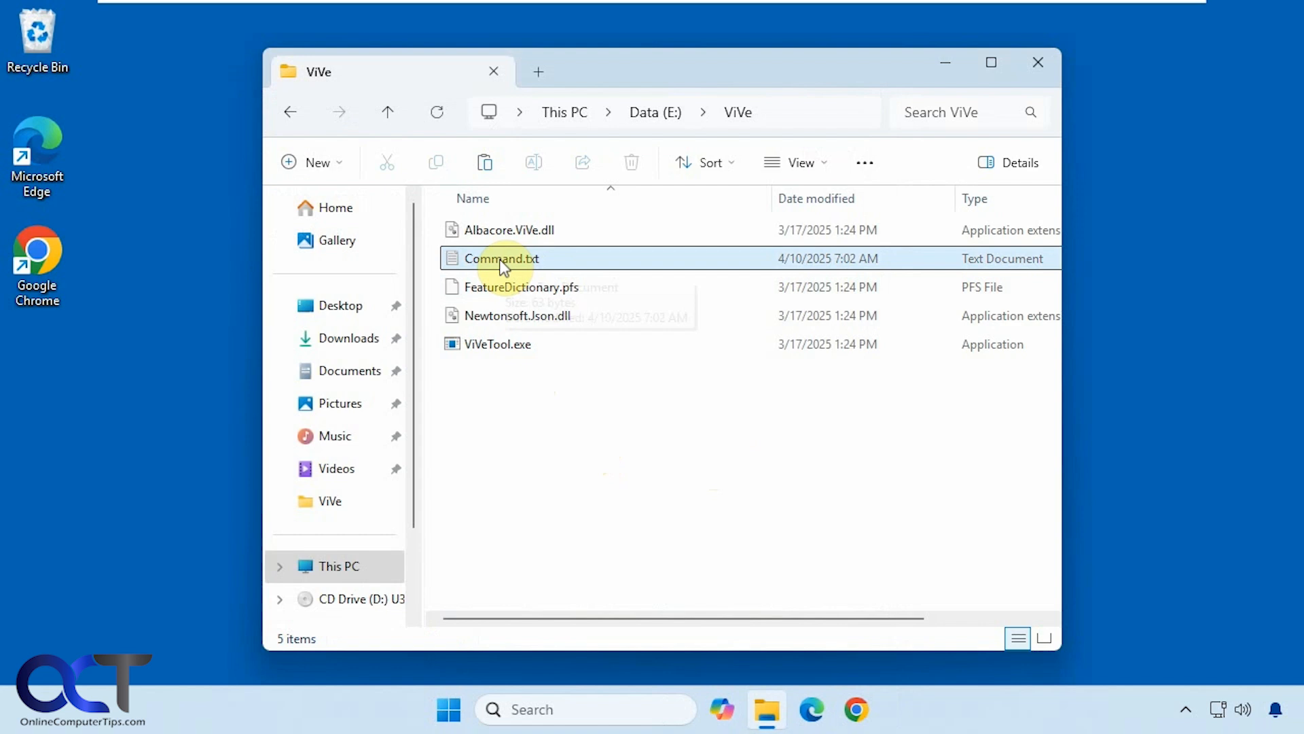
Read the vivetool enable and disable commands for ID 48504539 in Notepad, then minimize it
double_click(500, 258)
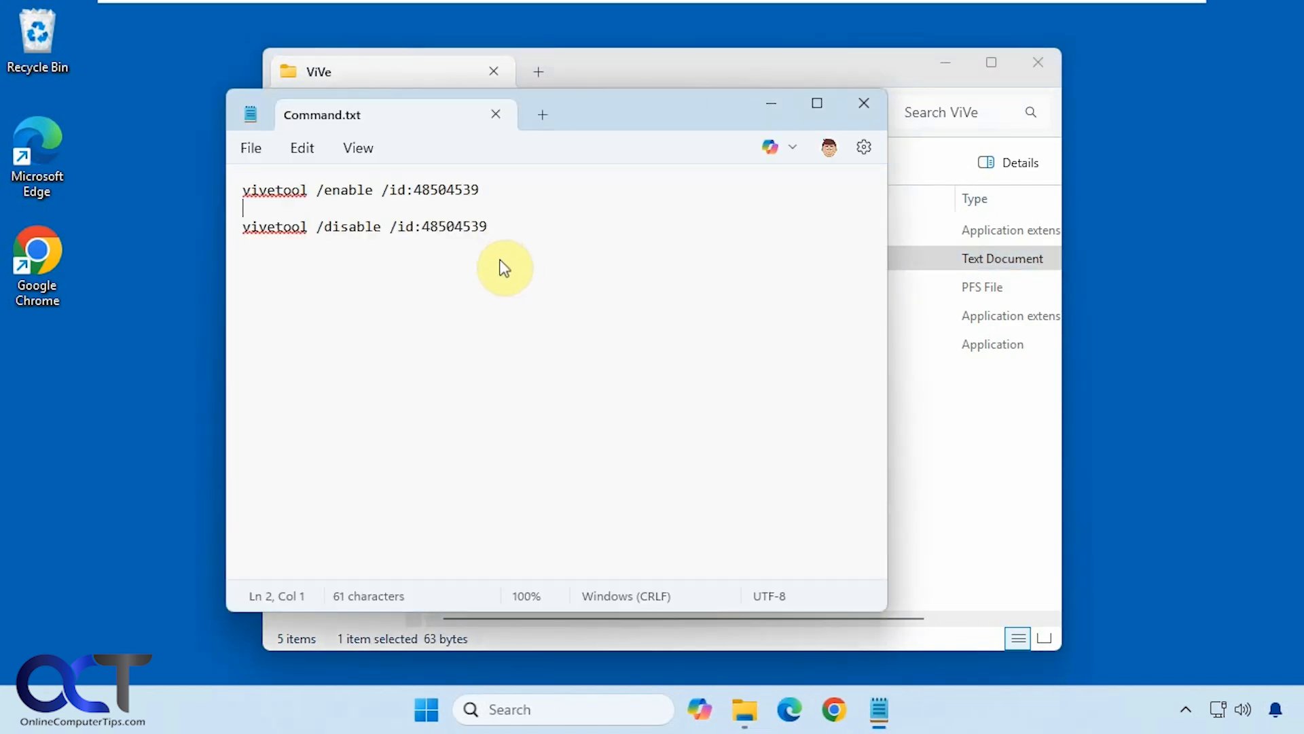
mouse_move(382, 203)
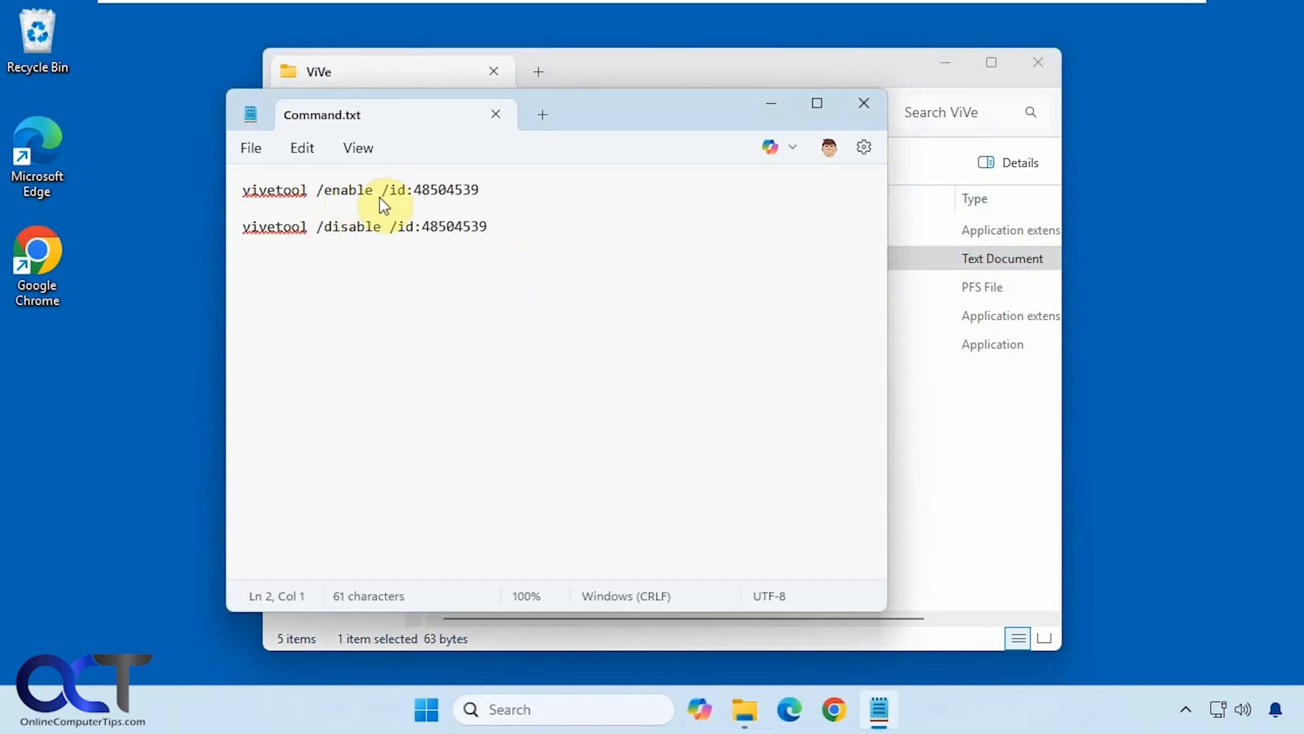
mouse_move(768, 103)
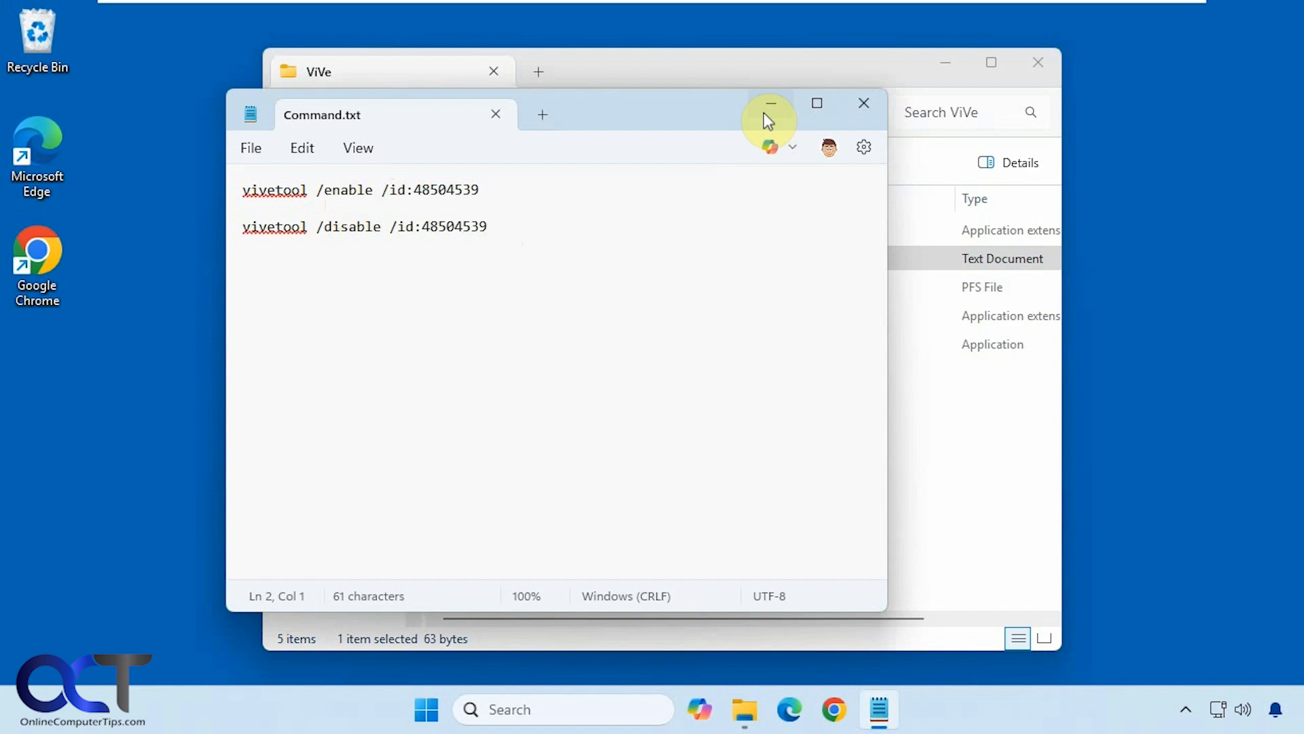
mouse_move(769, 103)
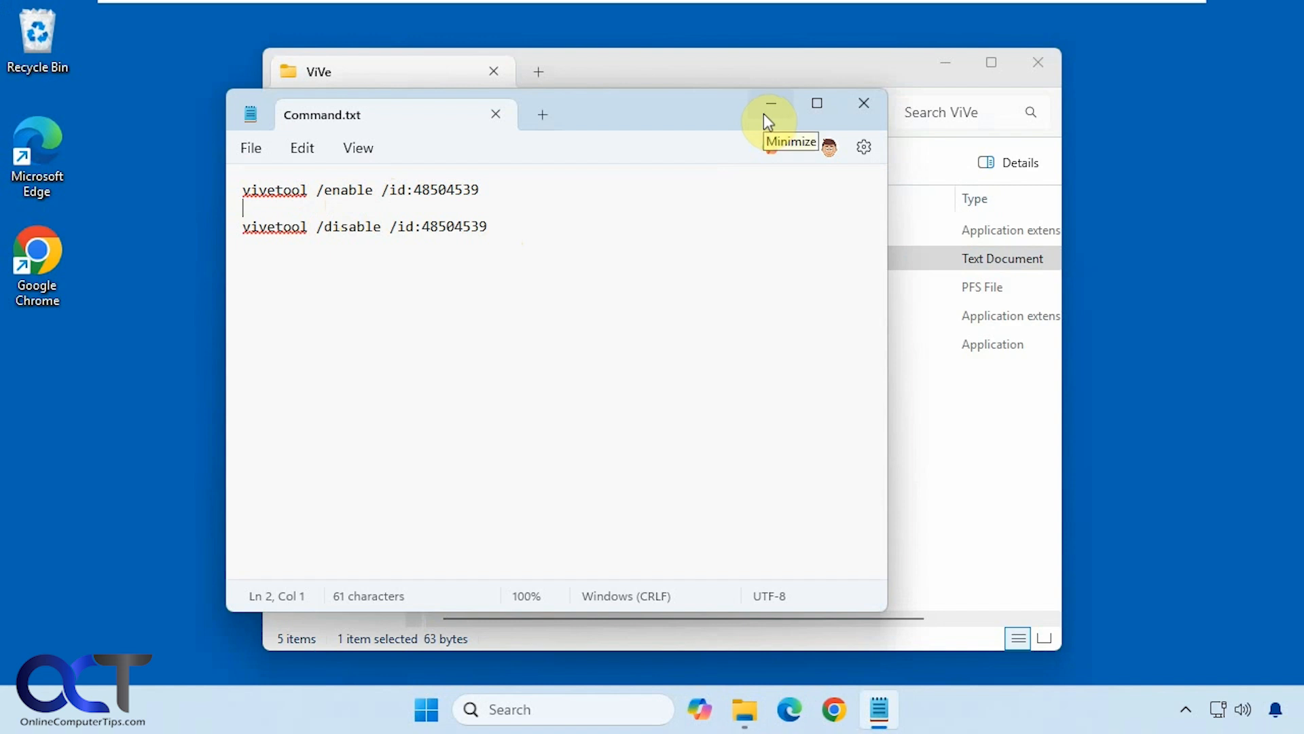
left_click(768, 115)
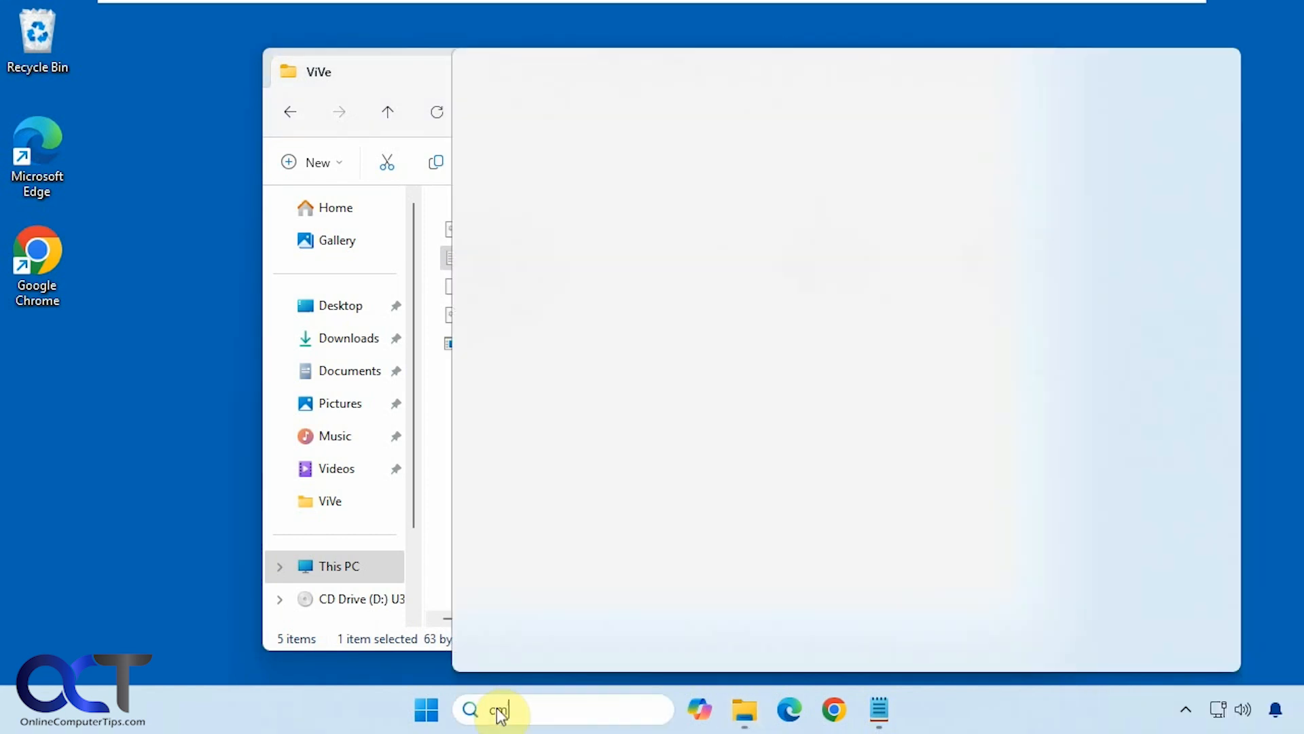
In an administrator Command Prompt, enable ViVeTool feature 48504539 from E:\ViVe
type("cmd")
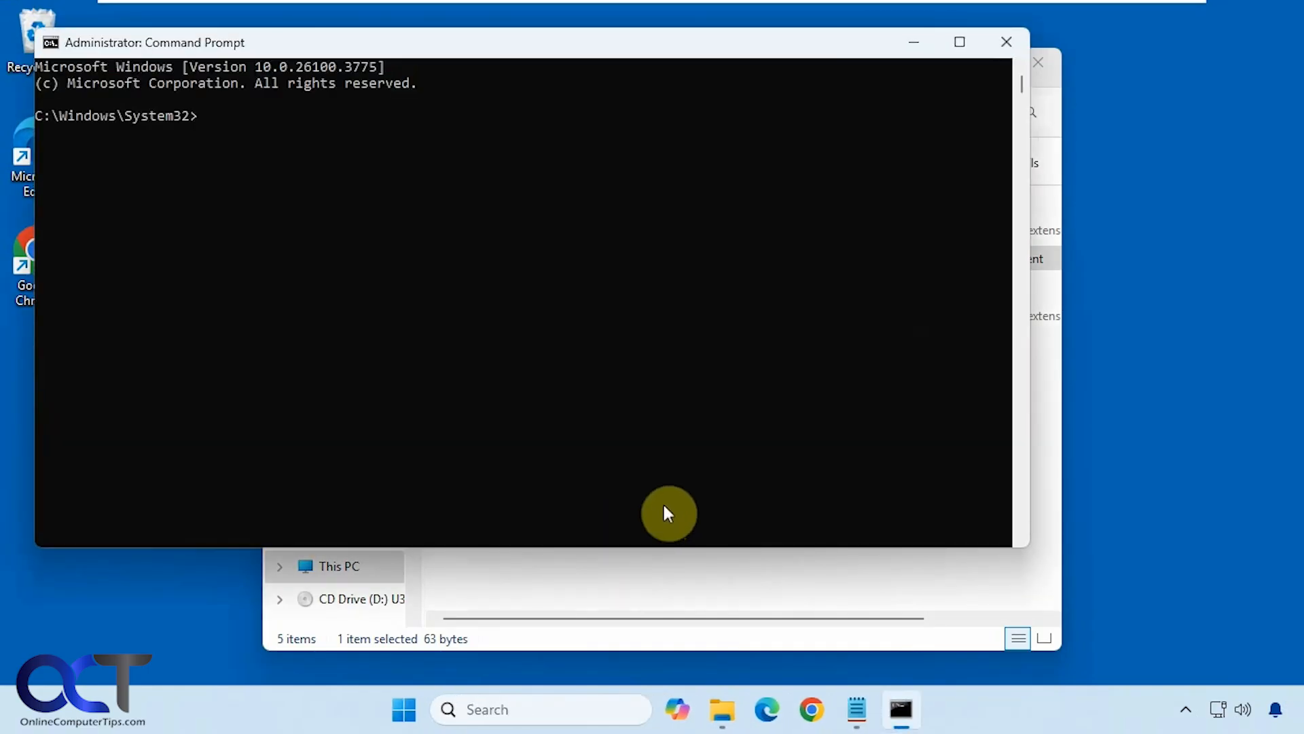
type("e:")
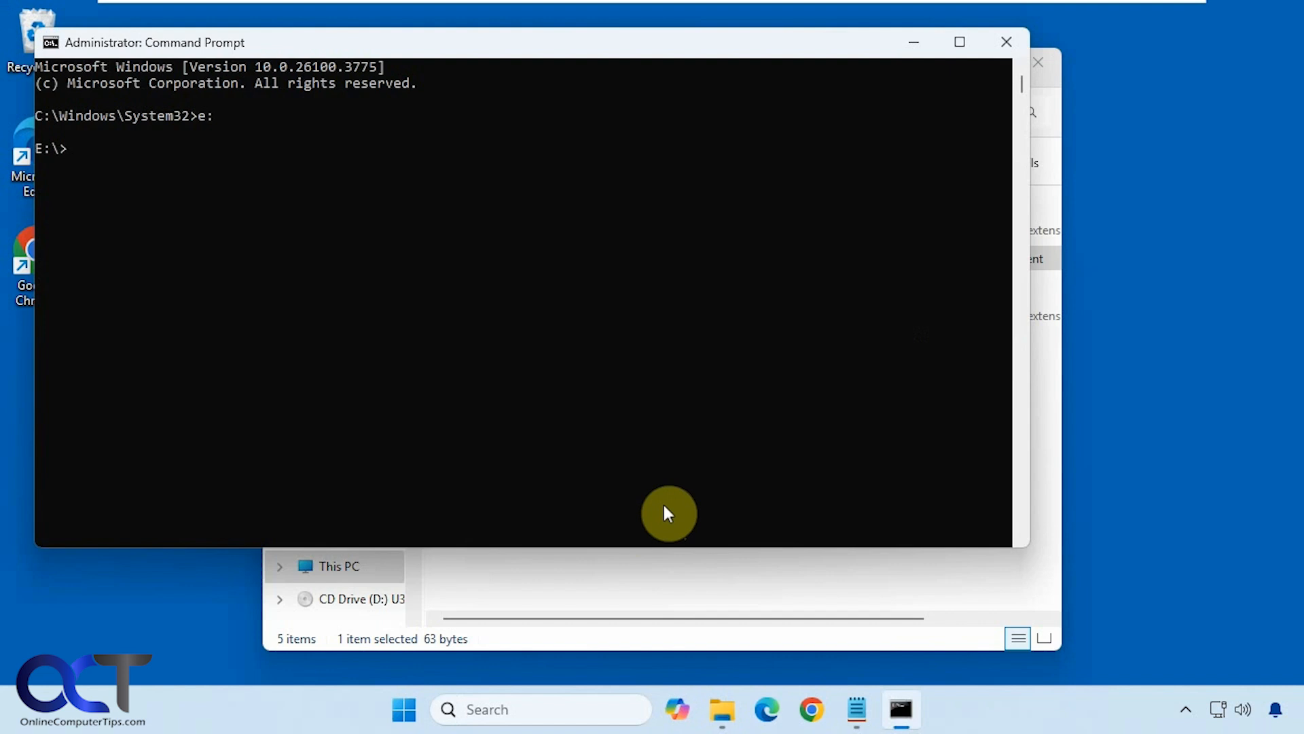
type("cd vive")
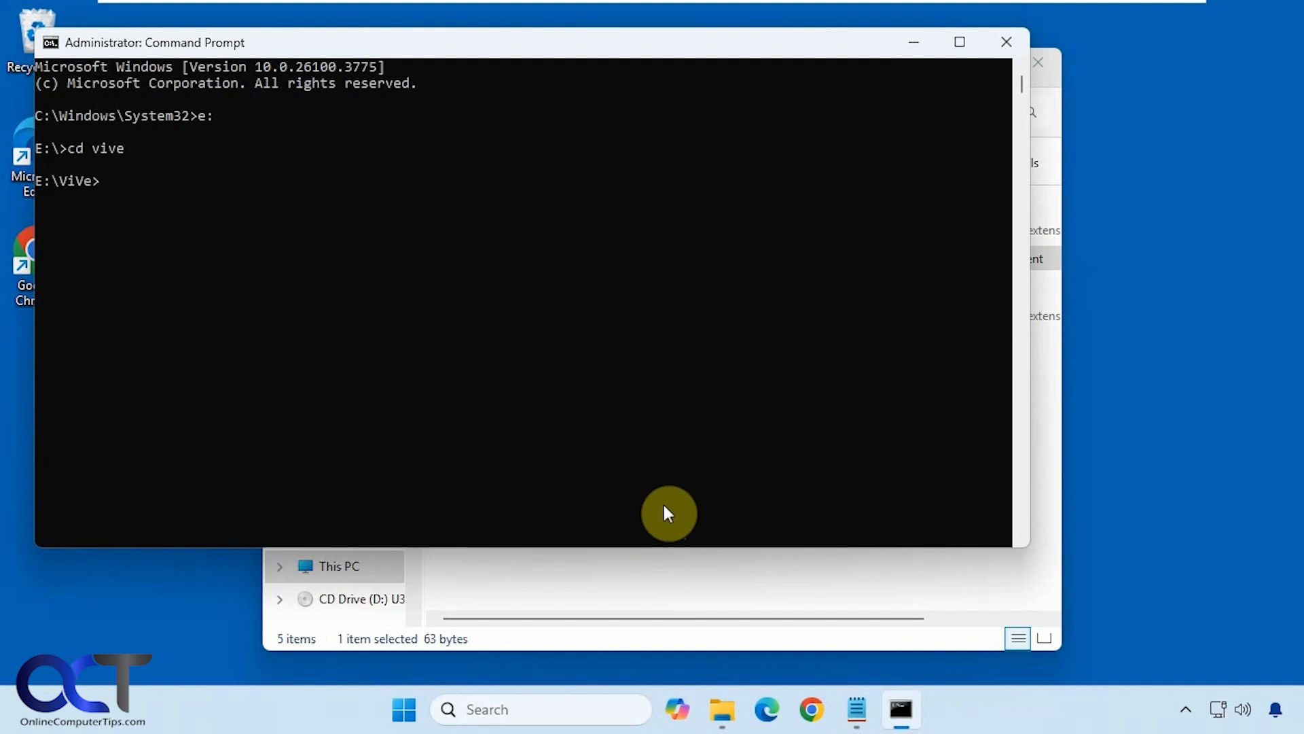
mouse_move(533, 126)
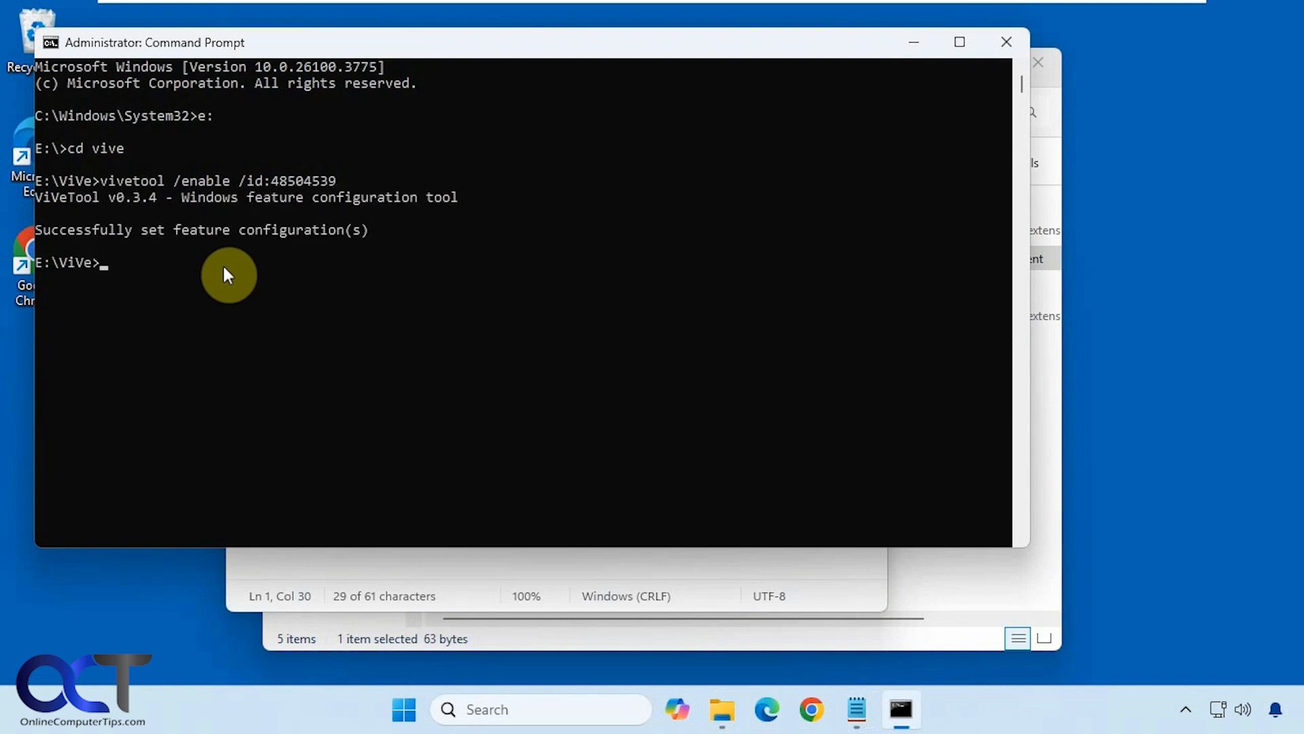
Close the Command.txt note and restart Windows to apply the feature
left_click(1005, 41)
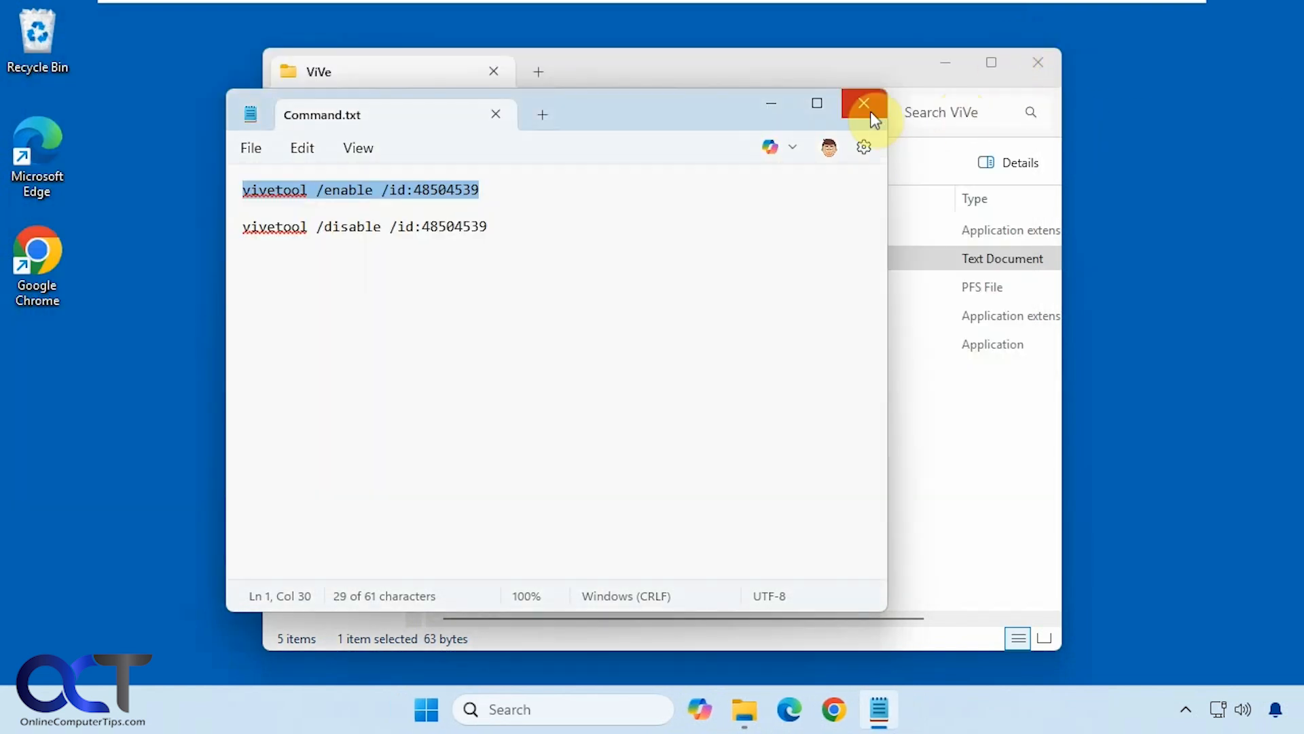
left_click(864, 114)
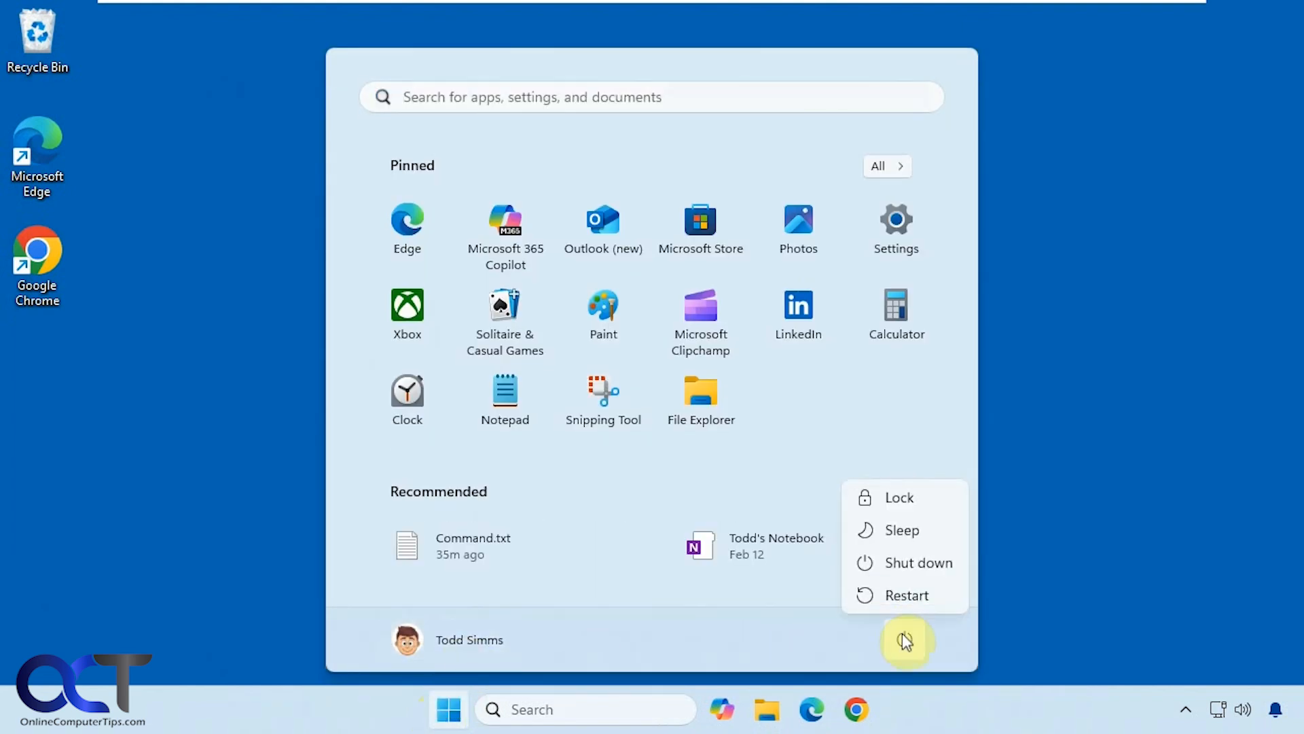
left_click(907, 595)
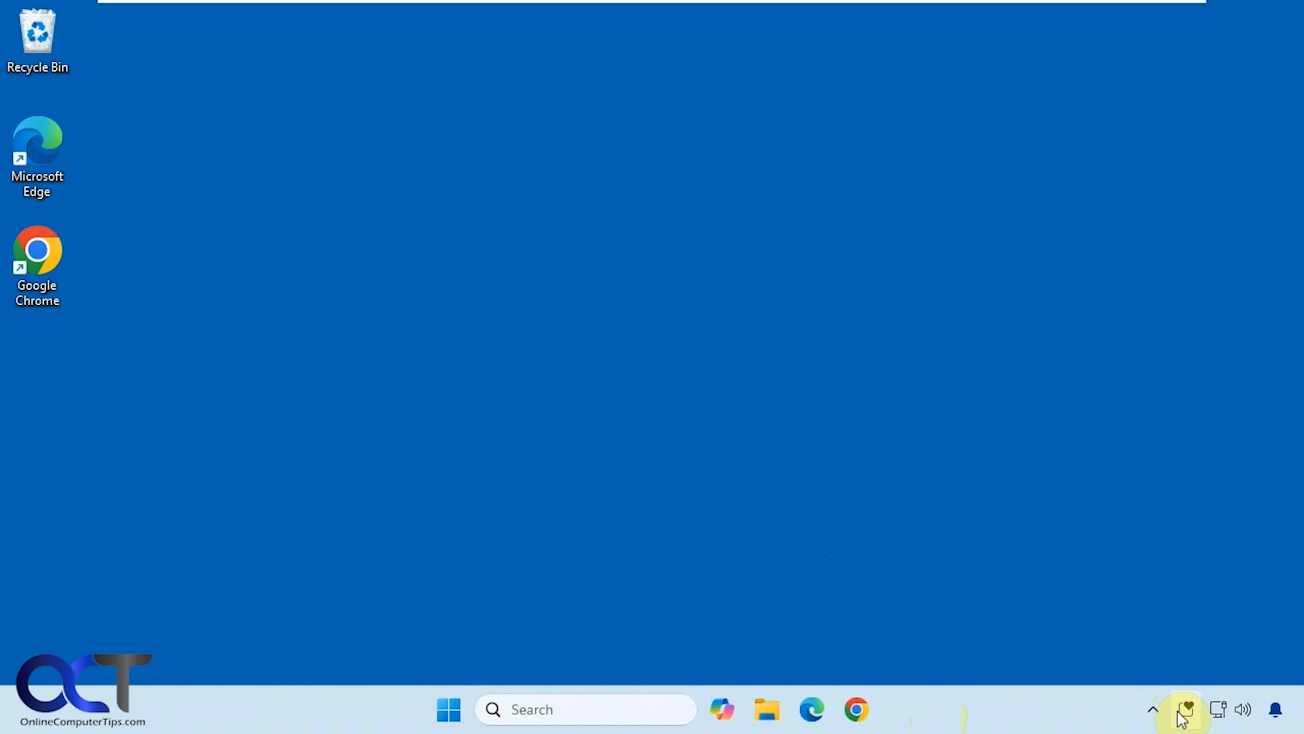
mouse_move(1185, 709)
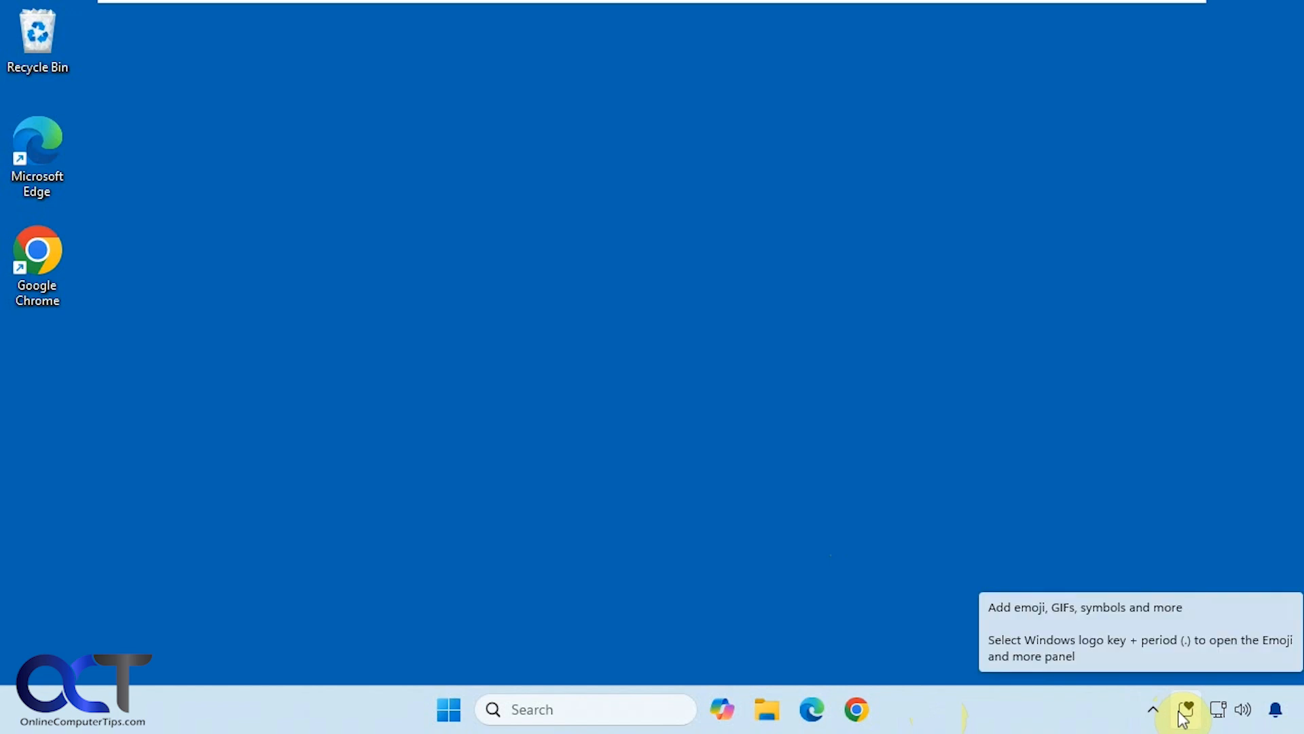
Try the new Emoji and more tray icon, then reach taskbar settings via the taskbar menu
left_click(1184, 708)
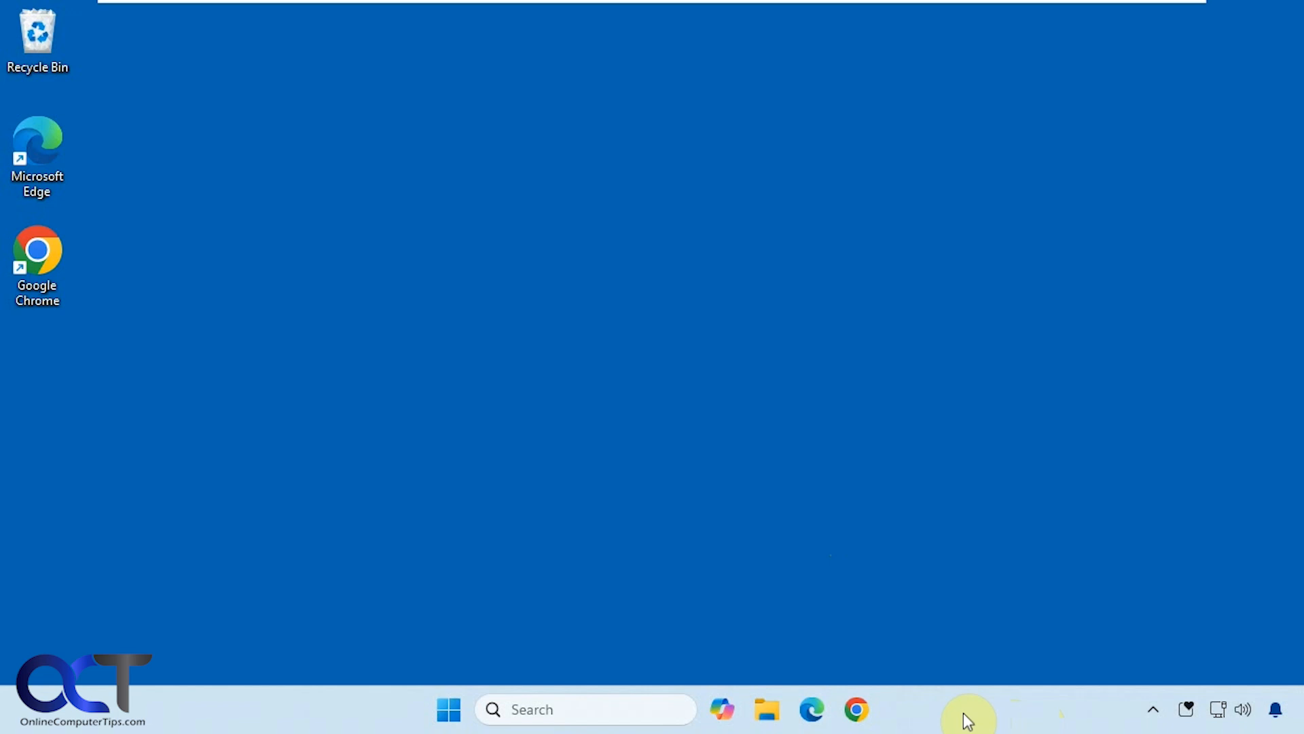
right_click(960, 712)
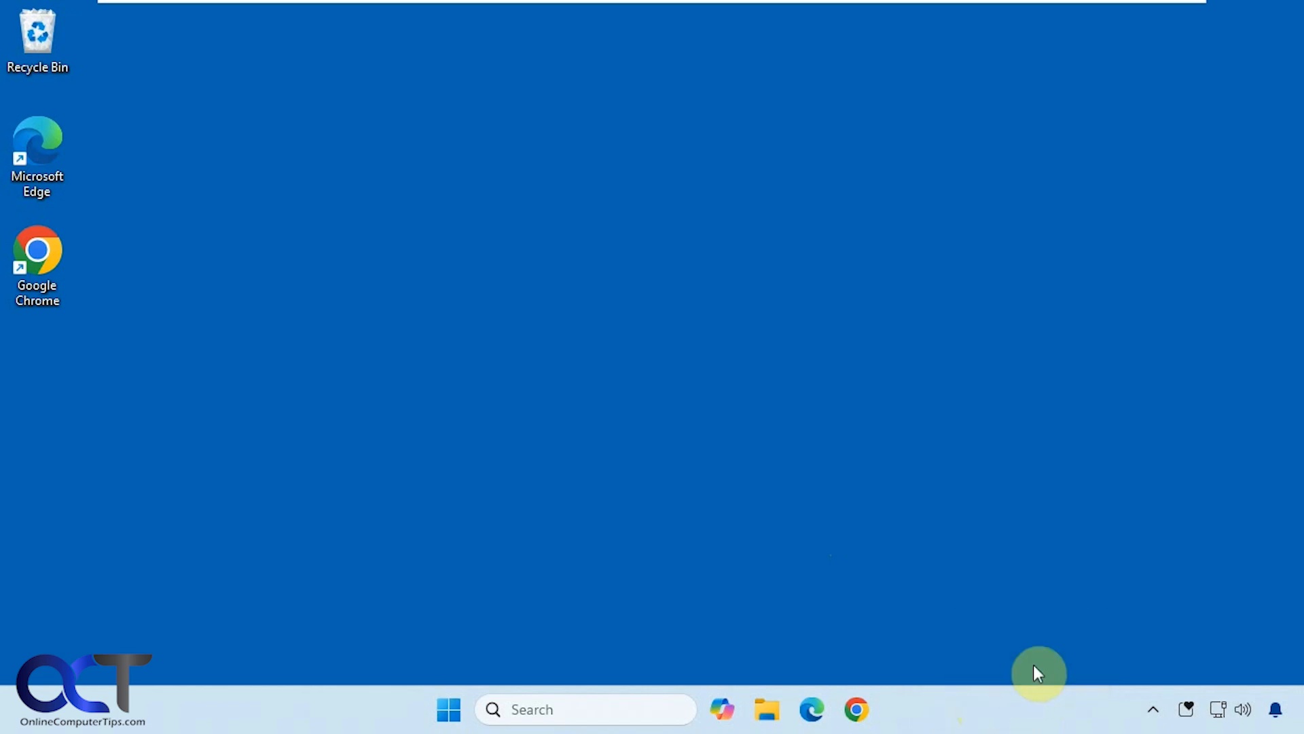
left_click(879, 708)
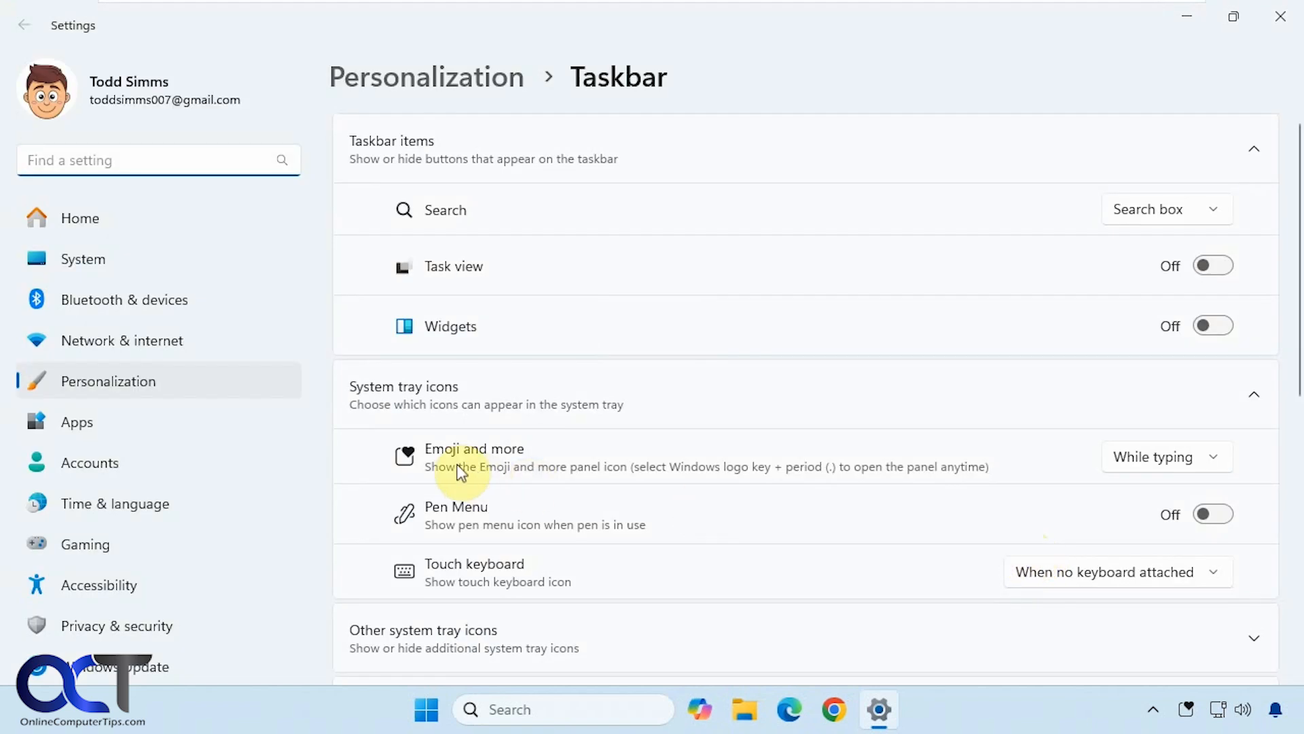
mouse_move(502, 470)
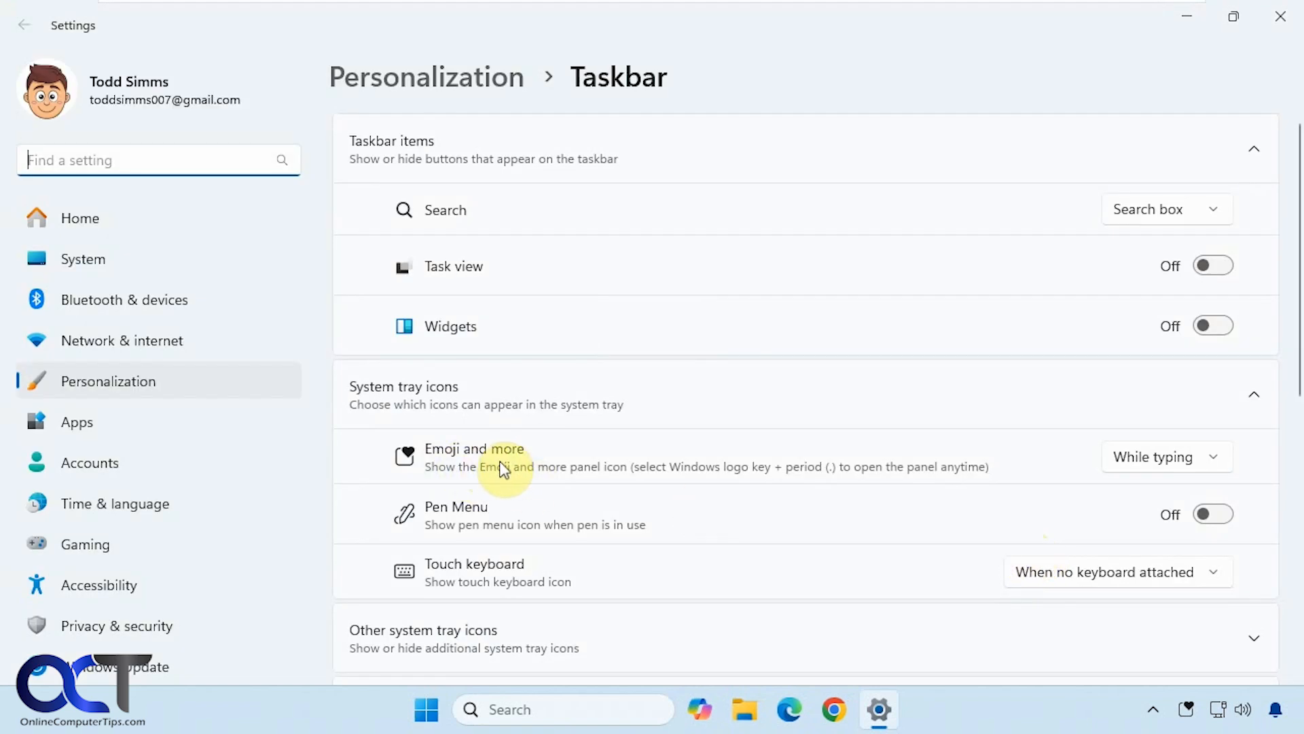
mouse_move(579, 478)
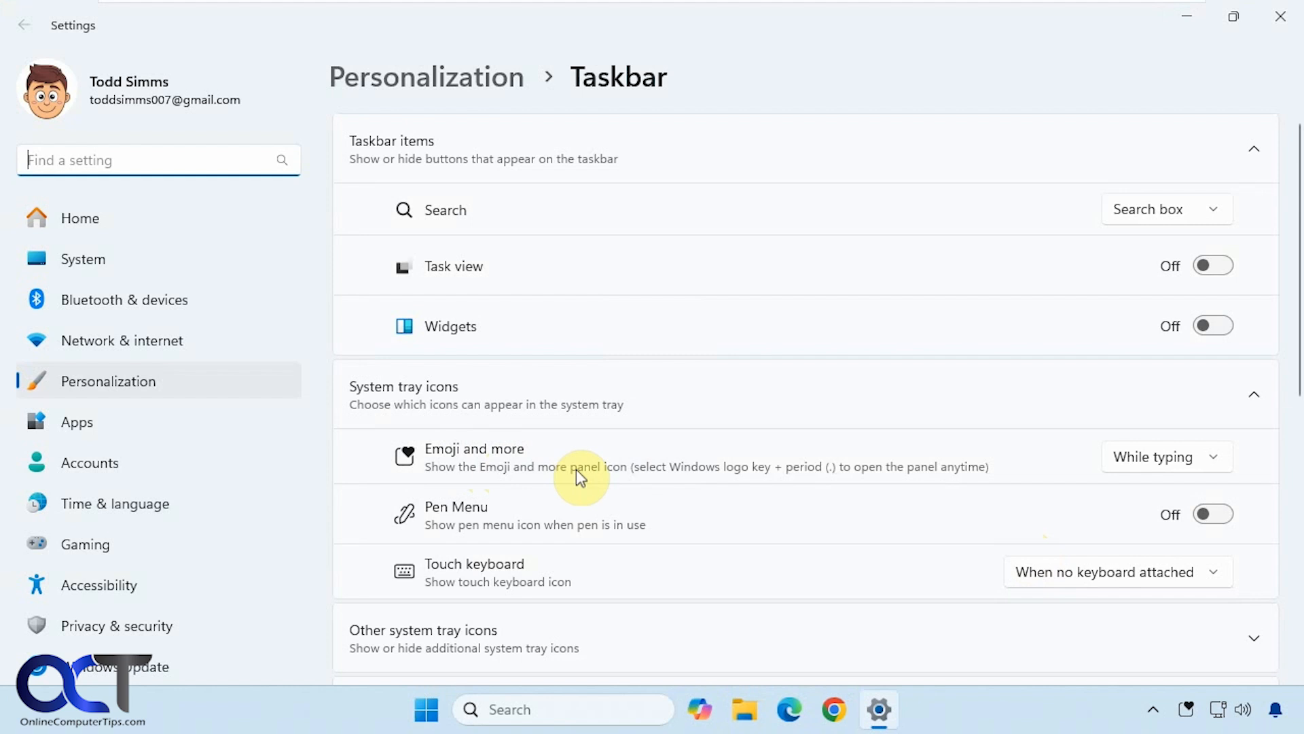
mouse_move(1044, 487)
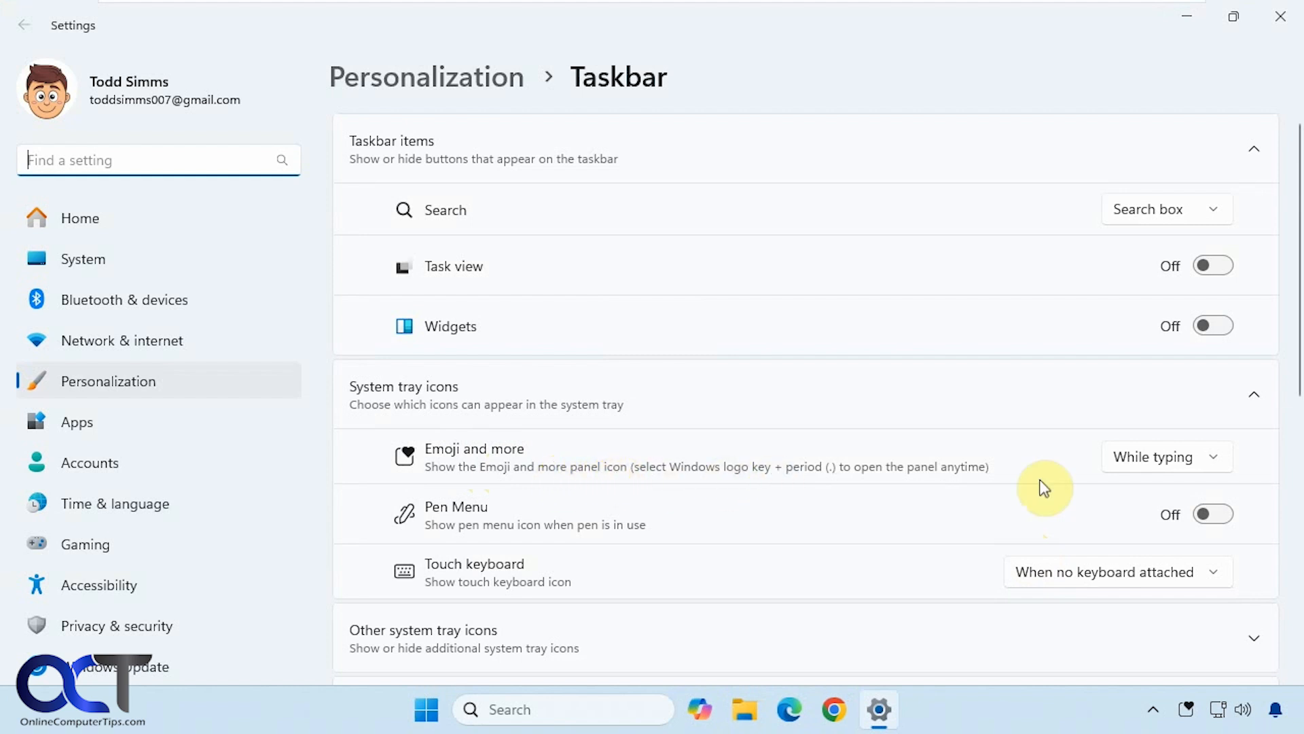
Expand the Emoji and more dropdown showing Never, While typing and Always
left_click(1165, 456)
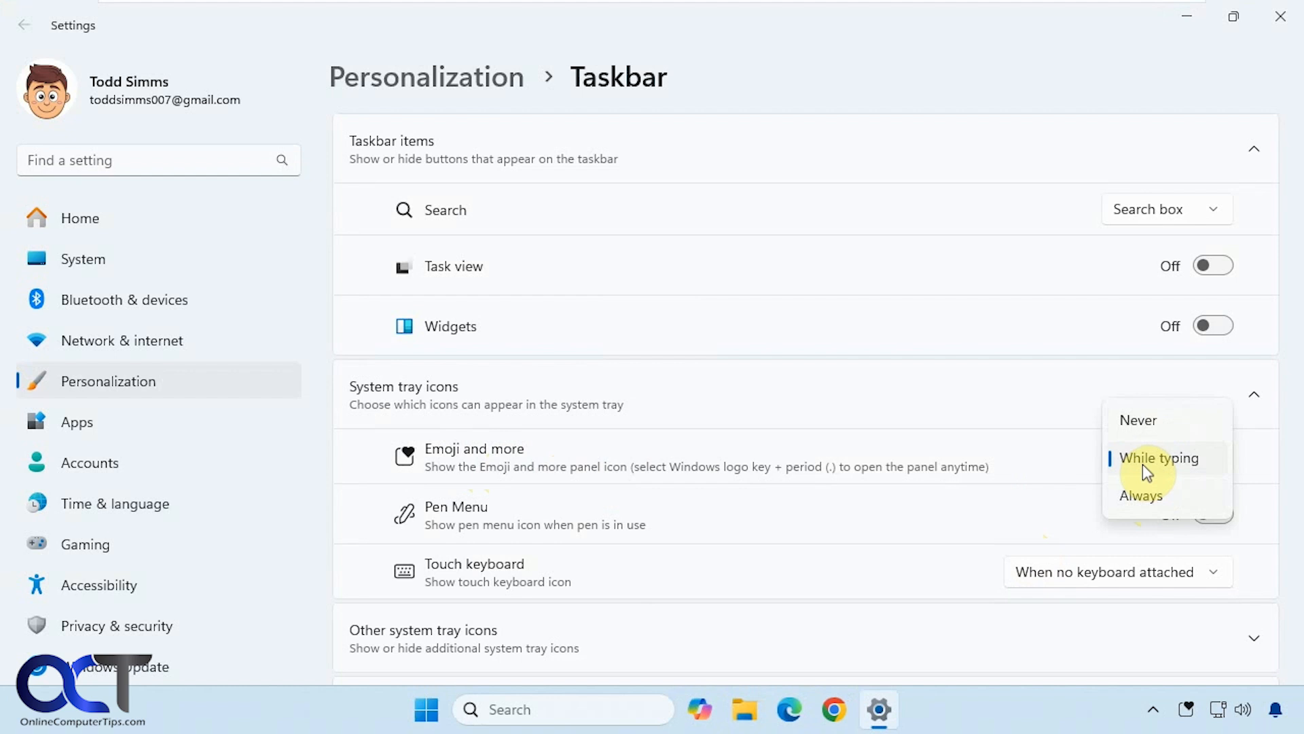
mouse_move(1141, 500)
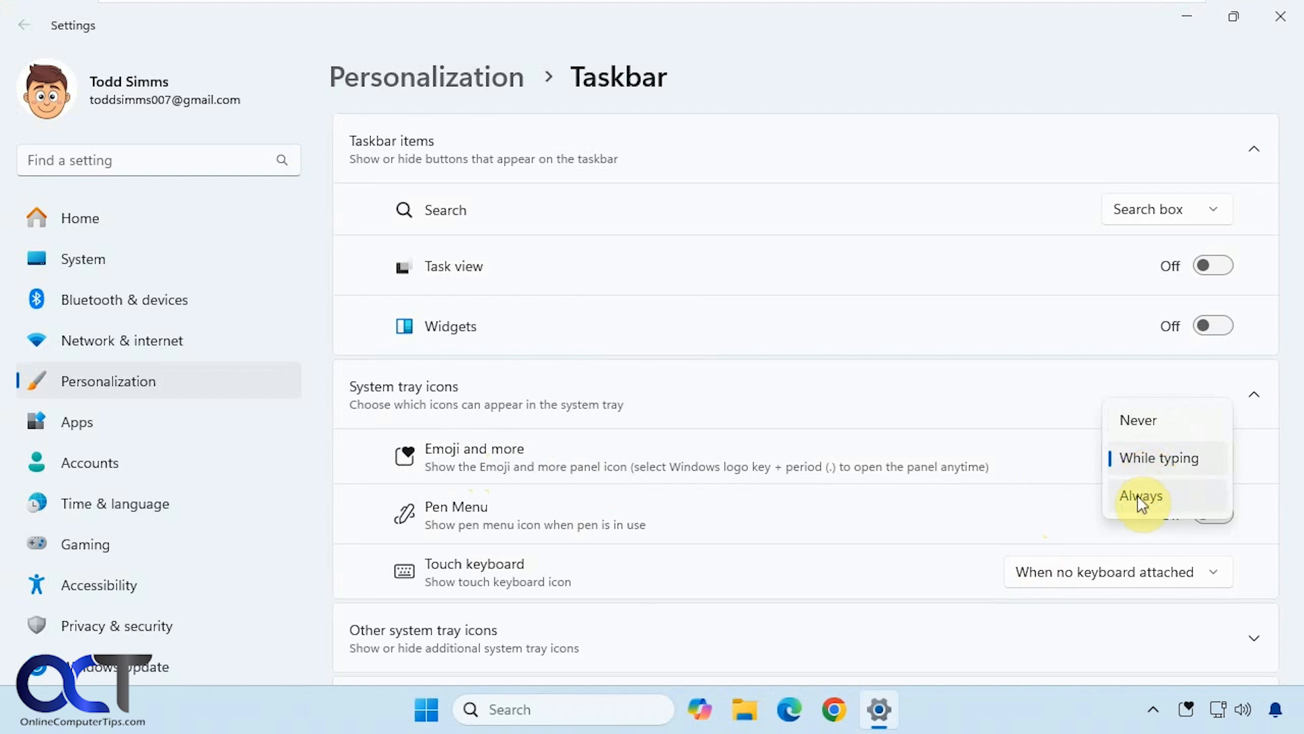
mouse_move(1146, 509)
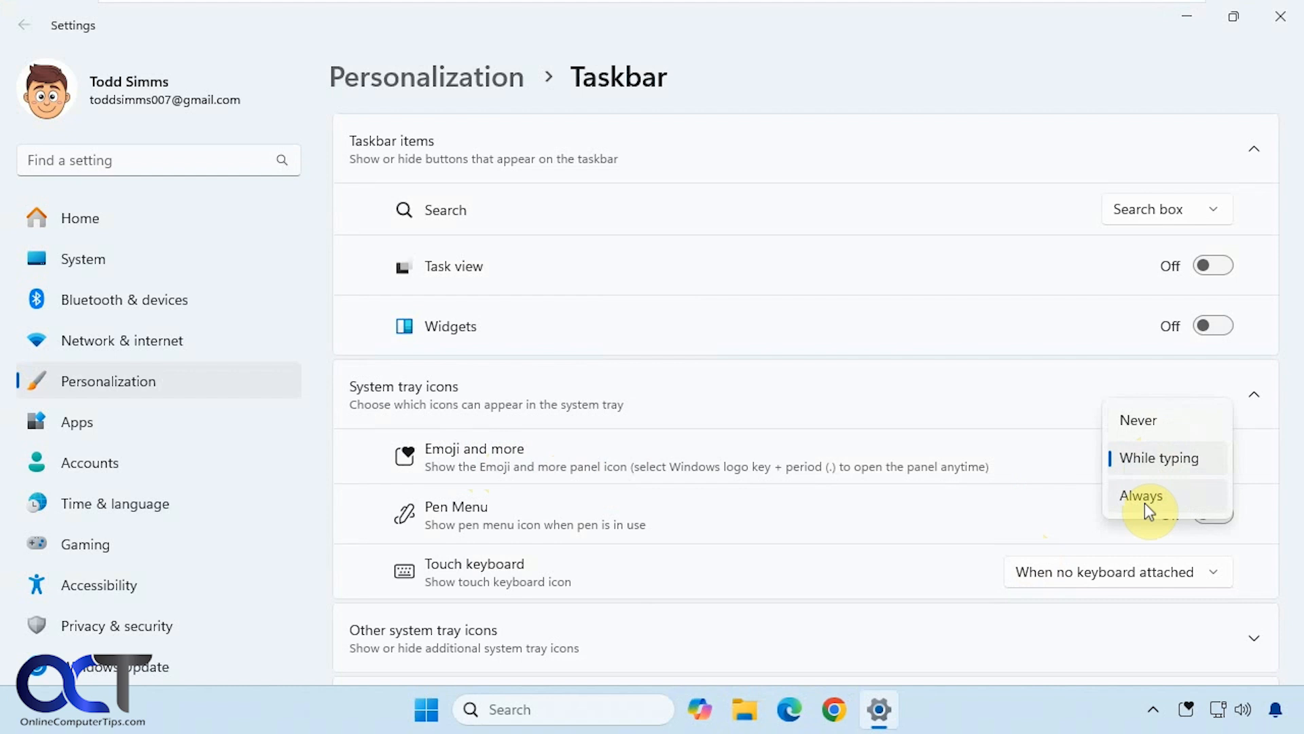
mouse_move(1188, 23)
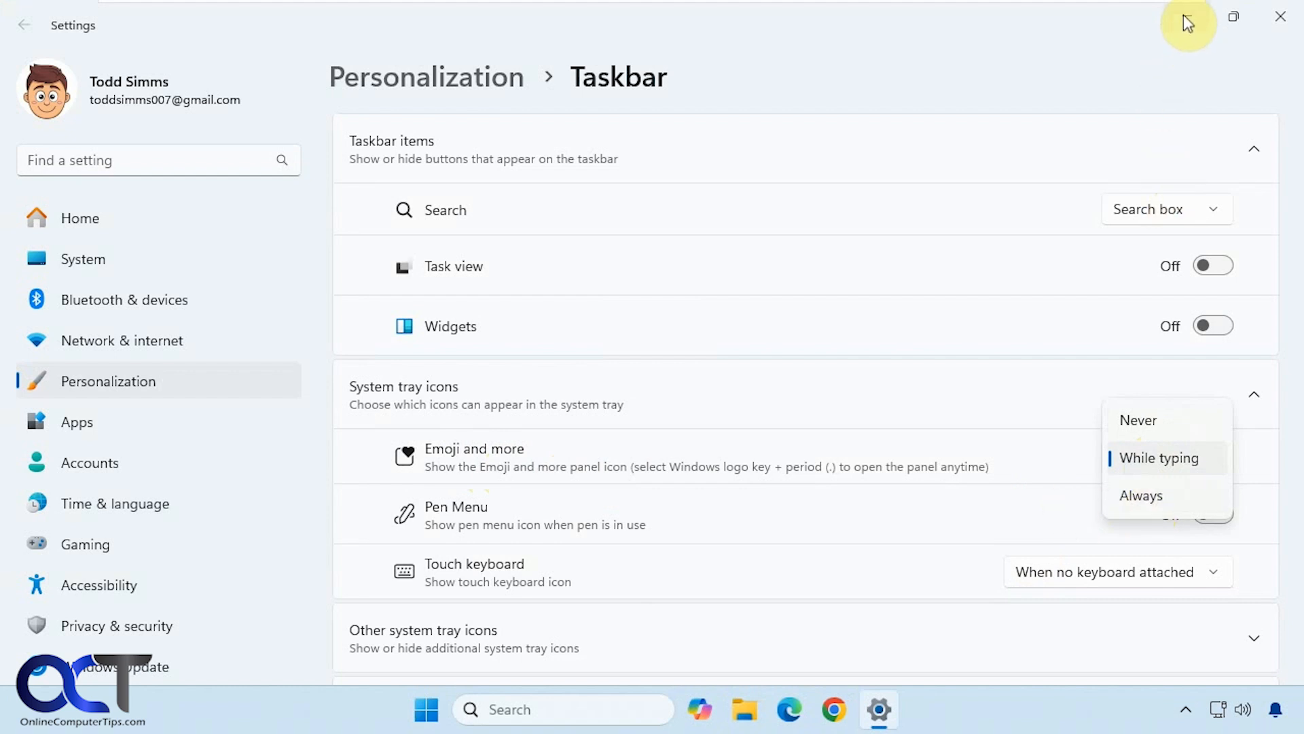
Minimize Settings and insert emojis, ending with a grinning face, from the tray panel
left_click(1279, 16)
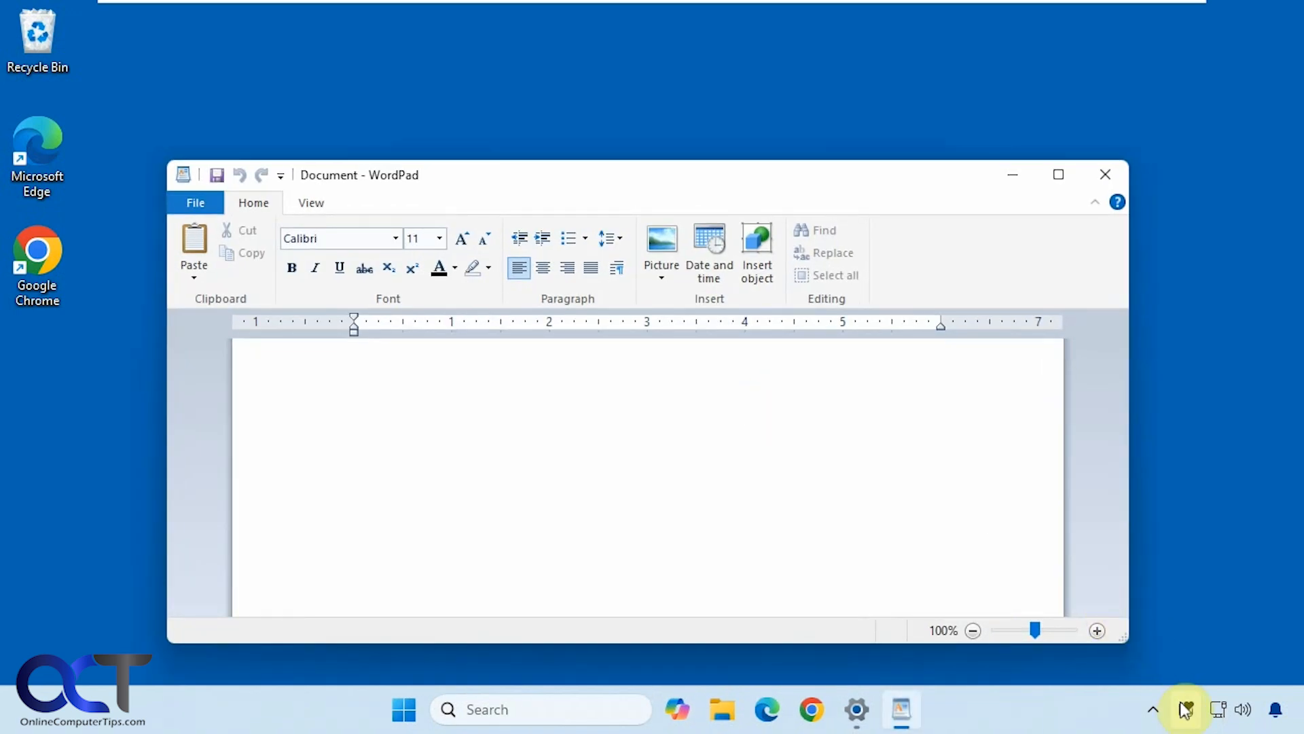
left_click(1184, 708)
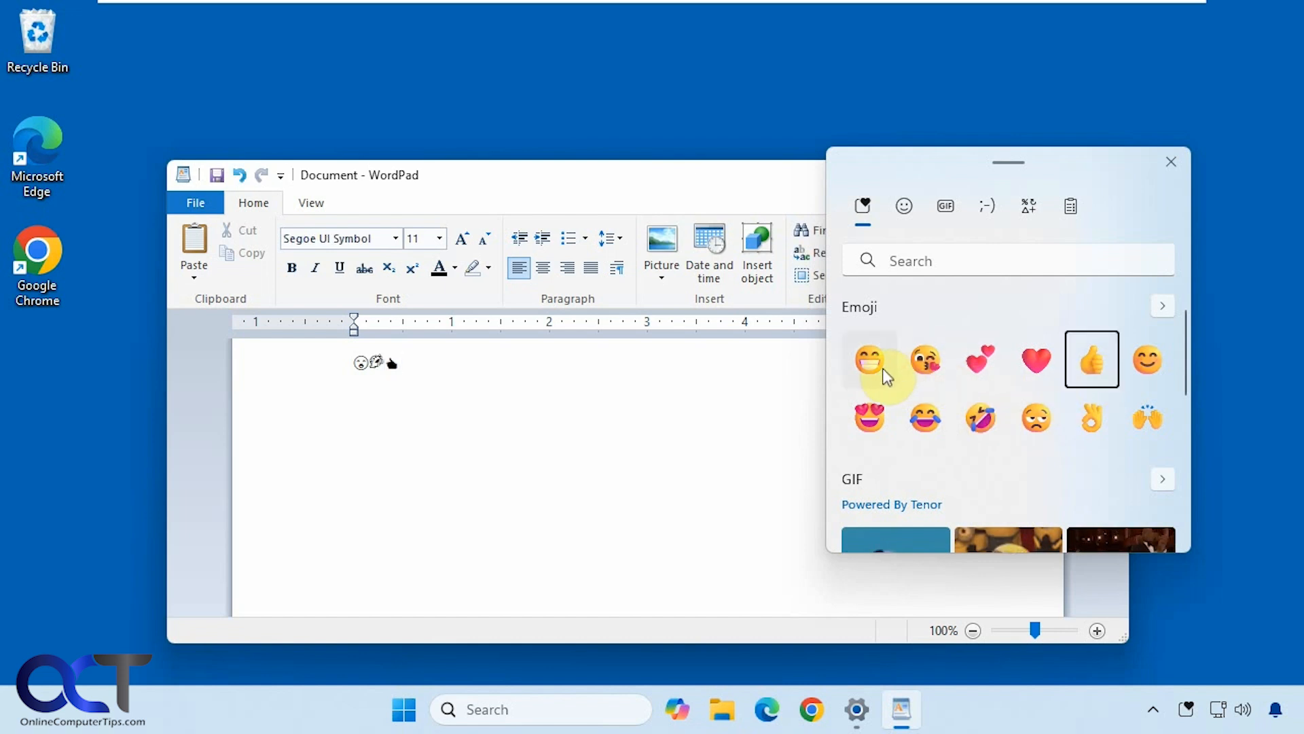
left_click(868, 360)
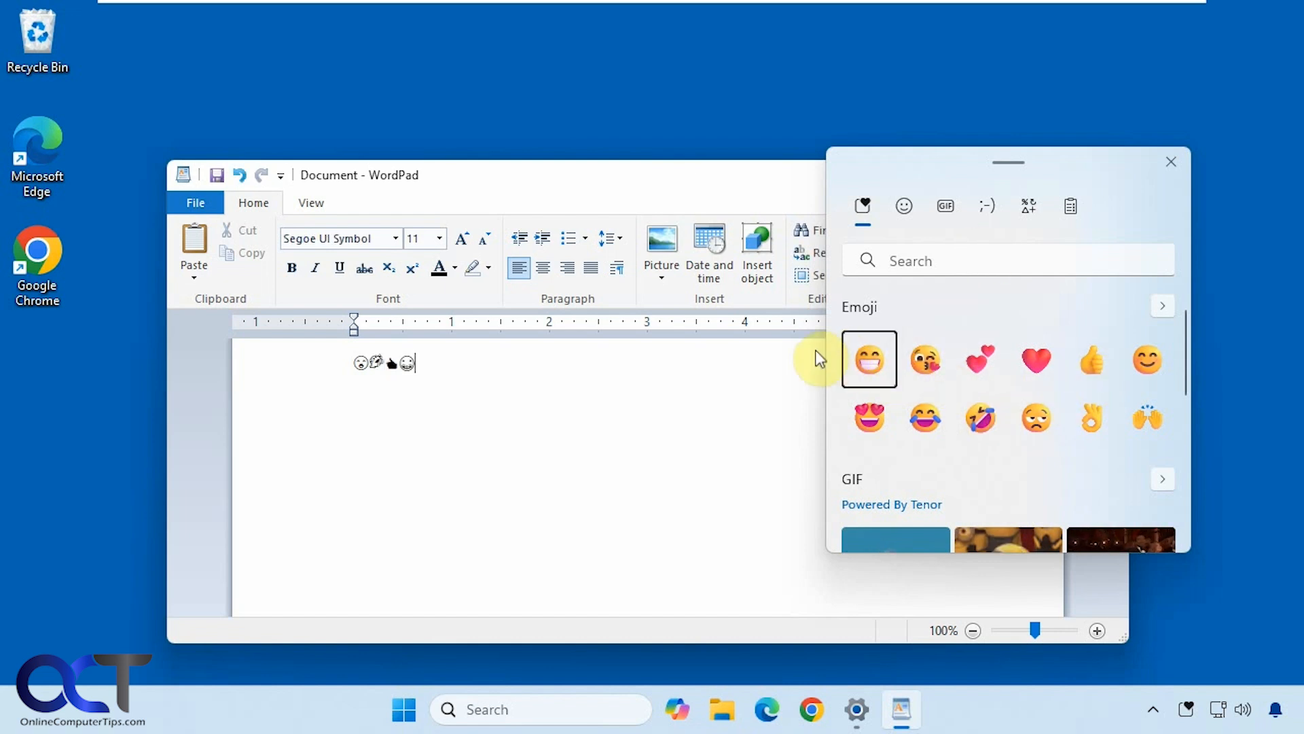
mouse_move(882, 703)
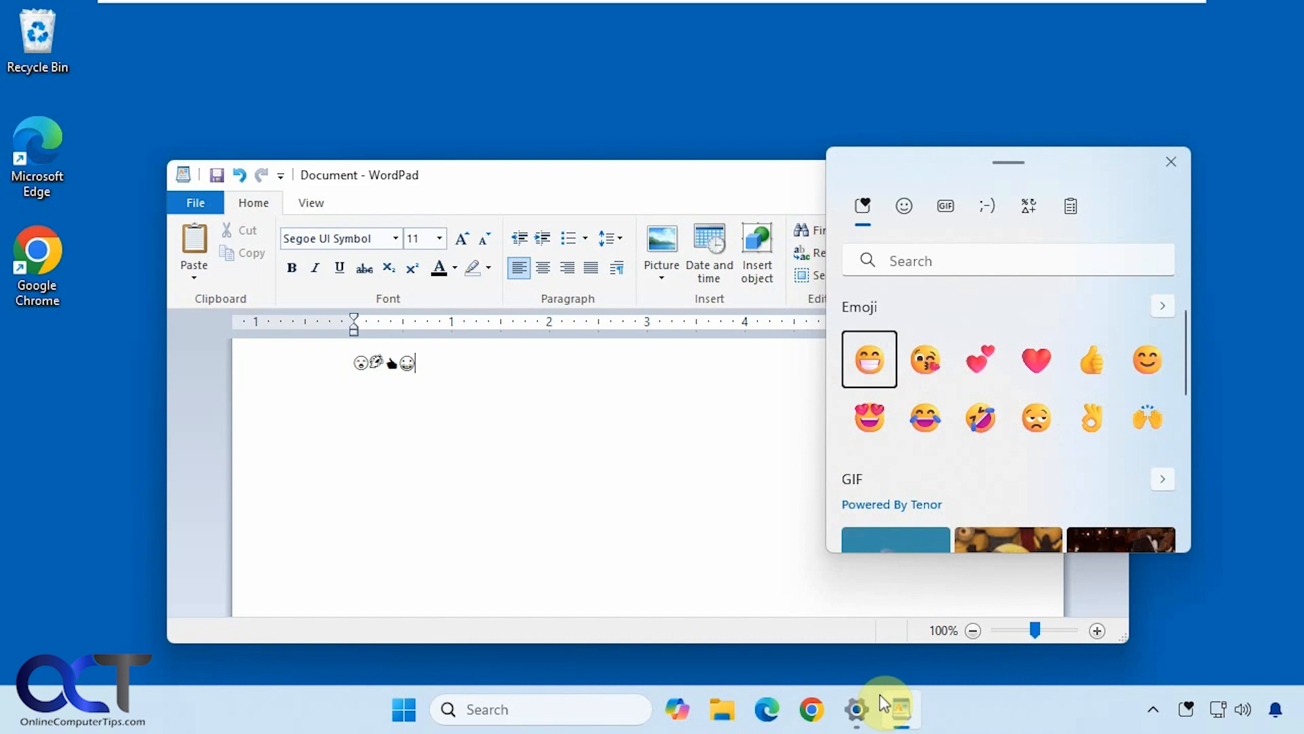
Restore the Personalization > Taskbar Settings window from the taskbar
left_click(855, 709)
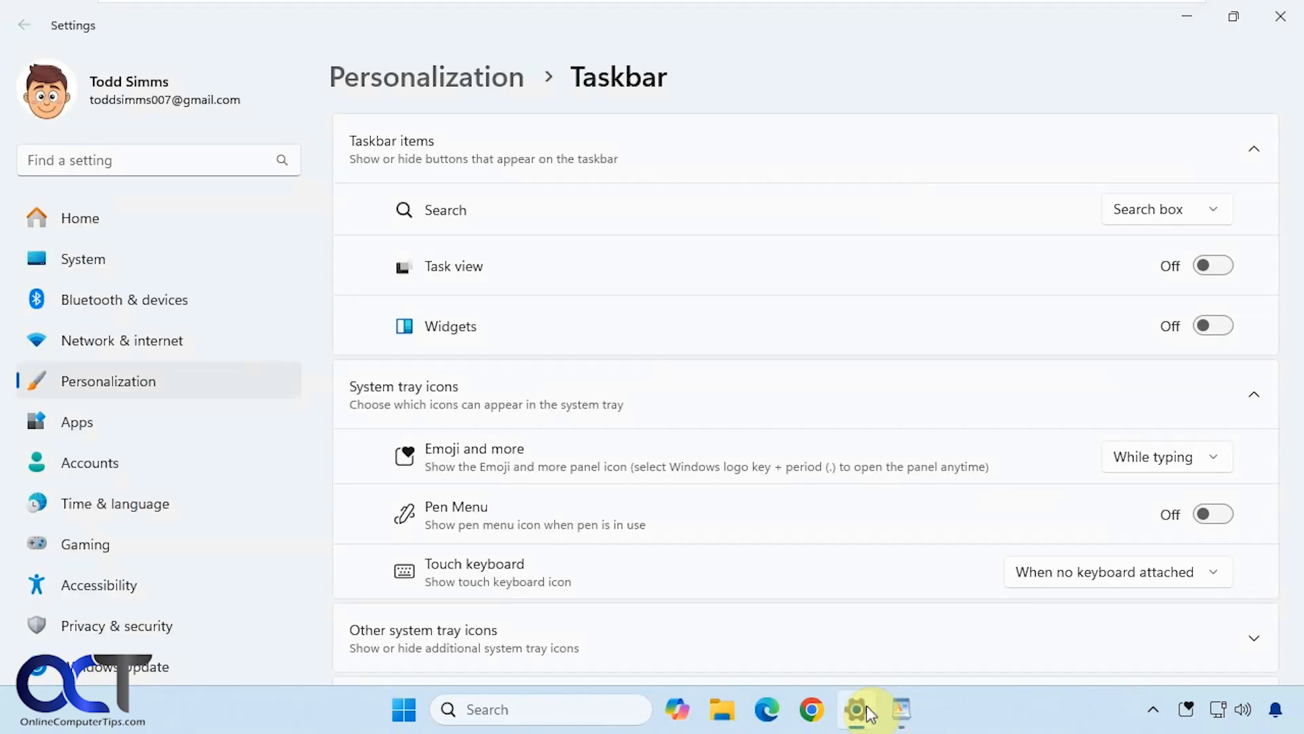
mouse_move(1127, 474)
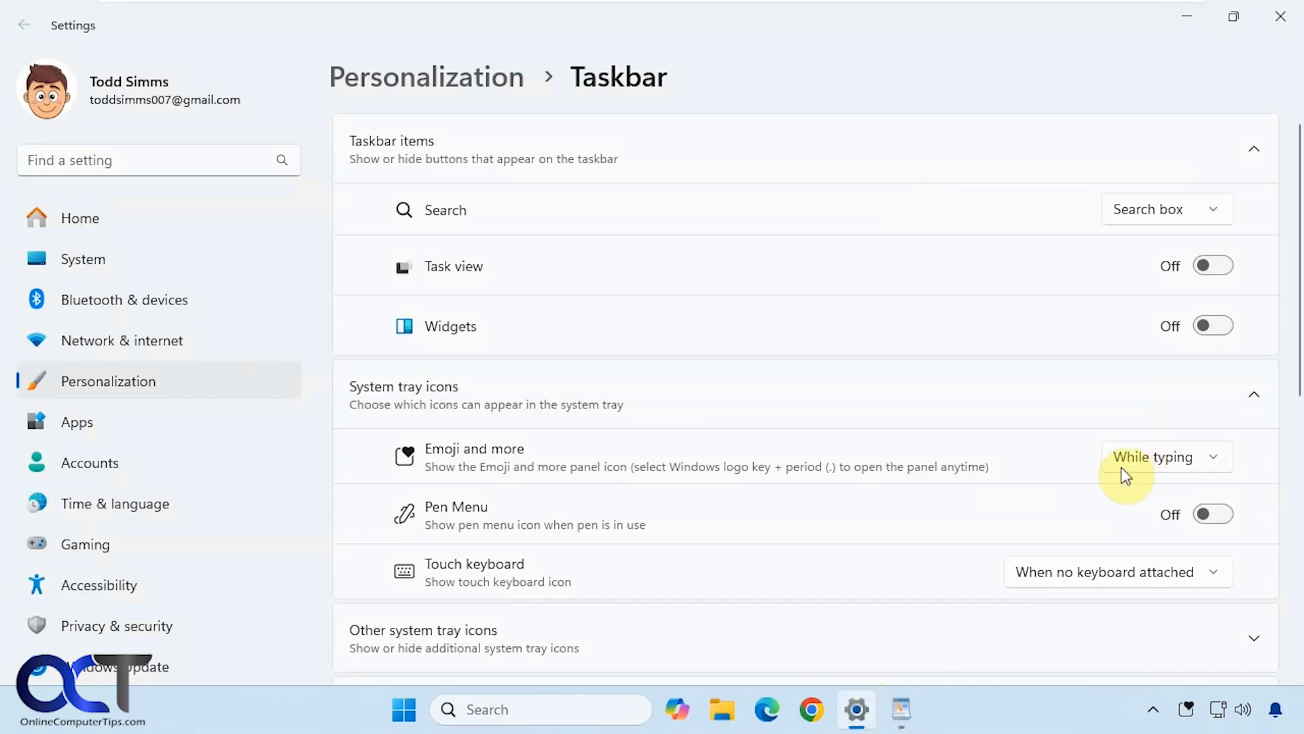
mouse_move(842, 682)
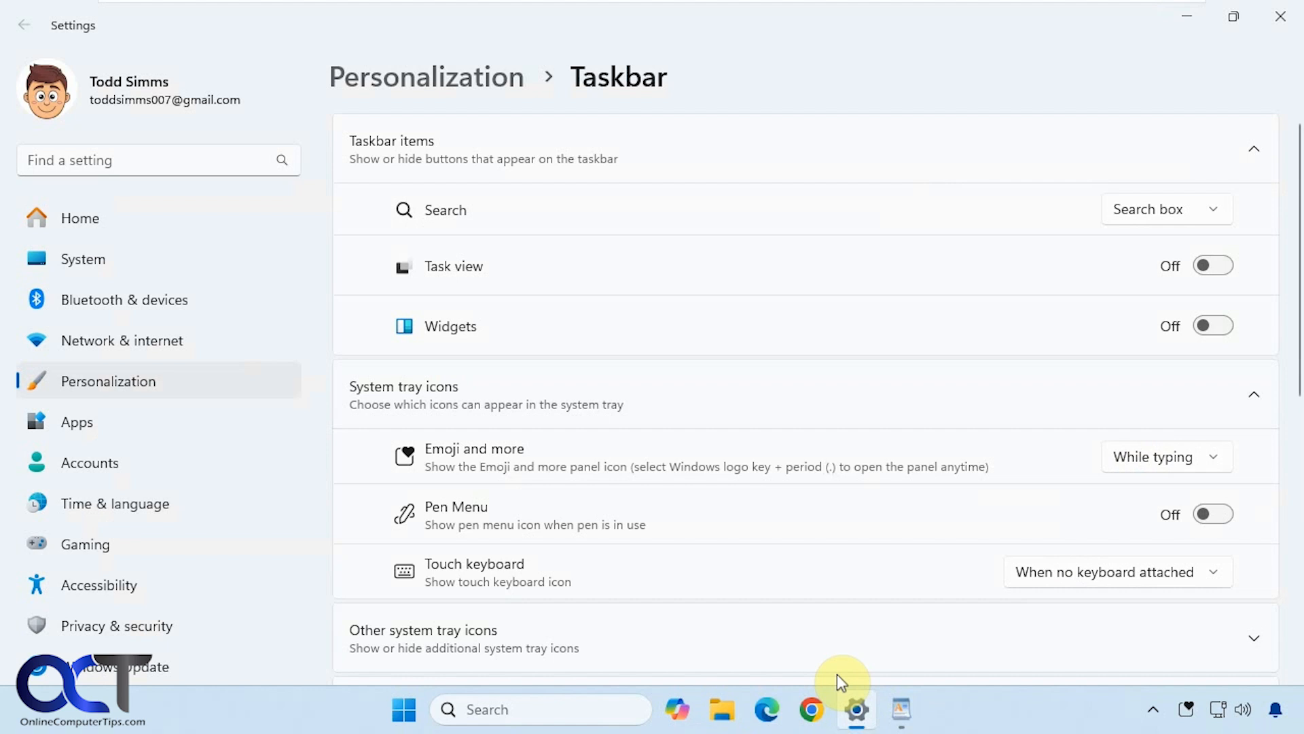
mouse_move(981, 708)
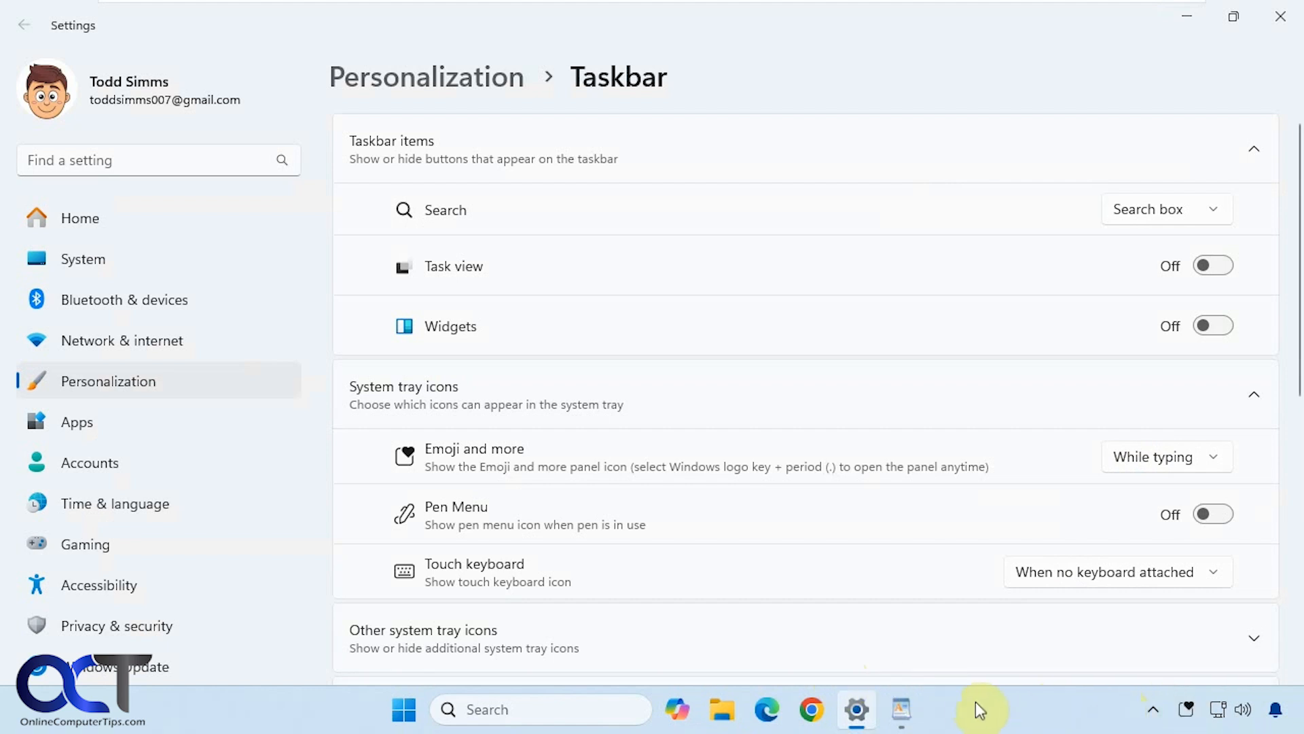
mouse_move(722, 708)
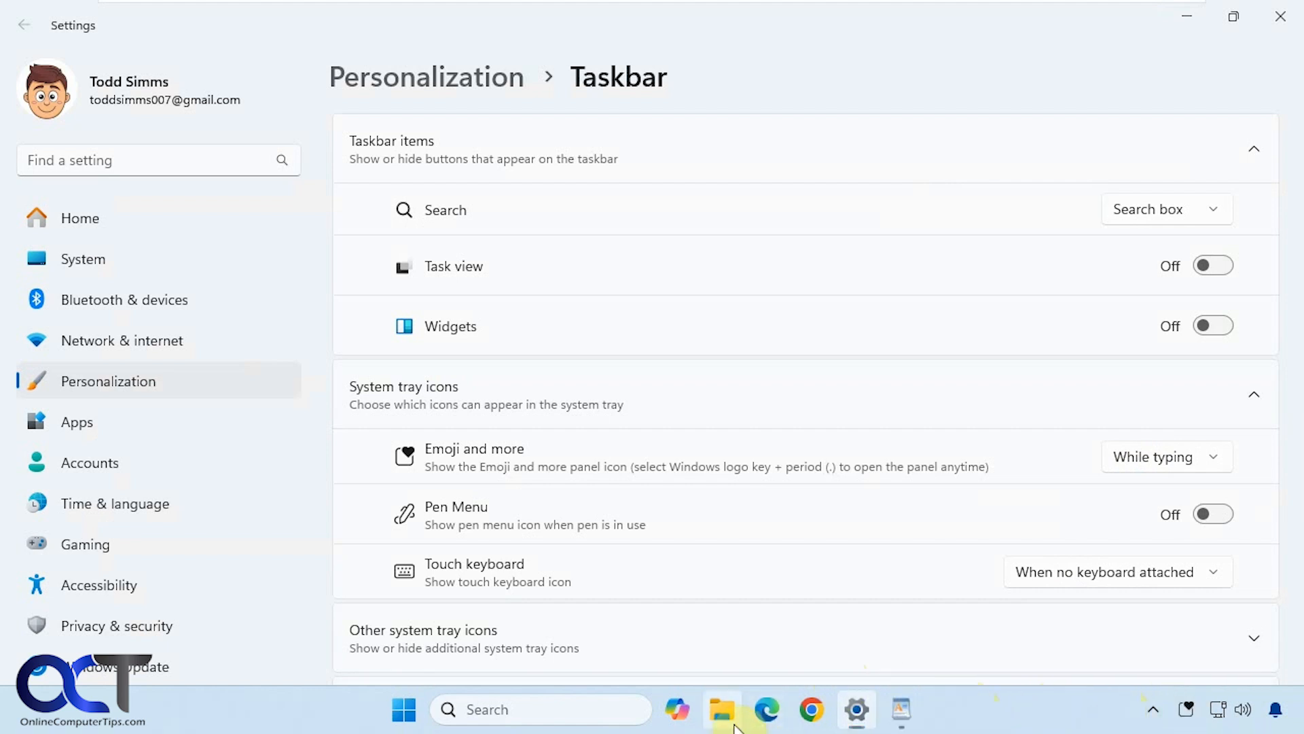
Open File Explorer and the ViVe folder on Data (E:)
left_click(720, 709)
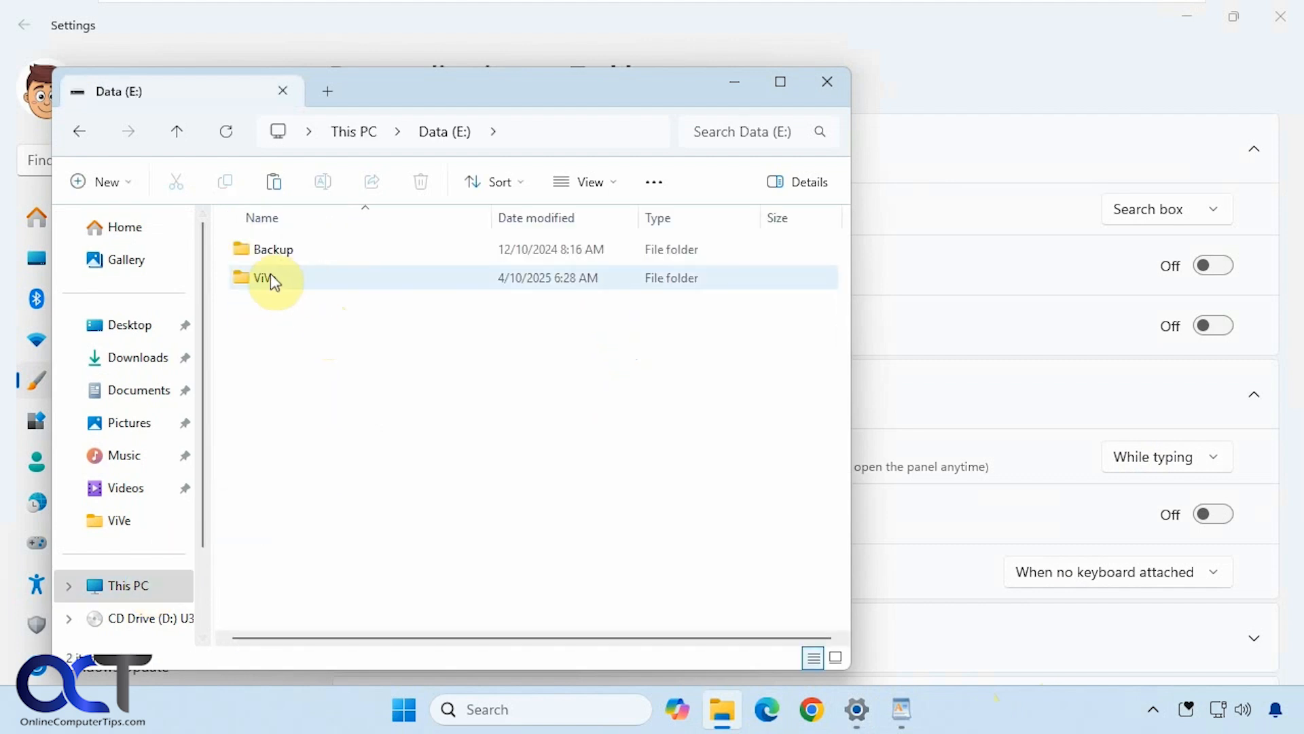
double_click(262, 278)
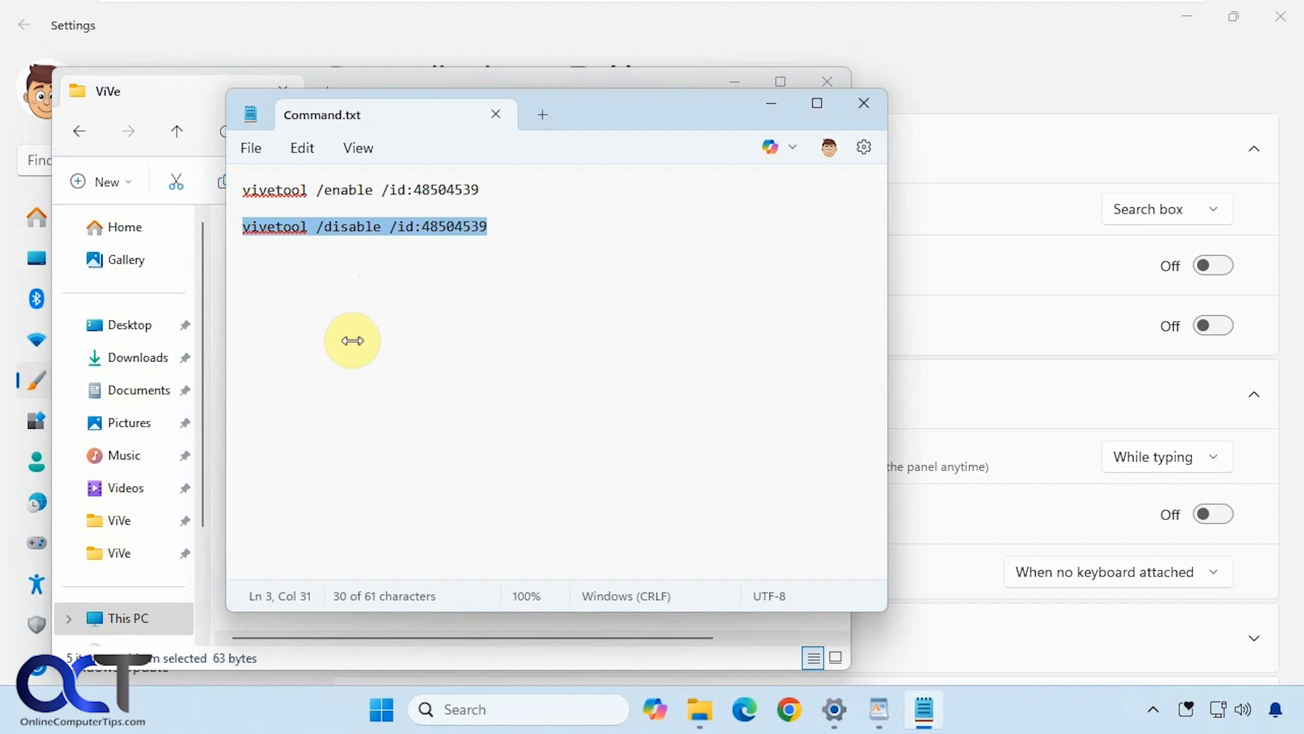
mouse_move(408, 337)
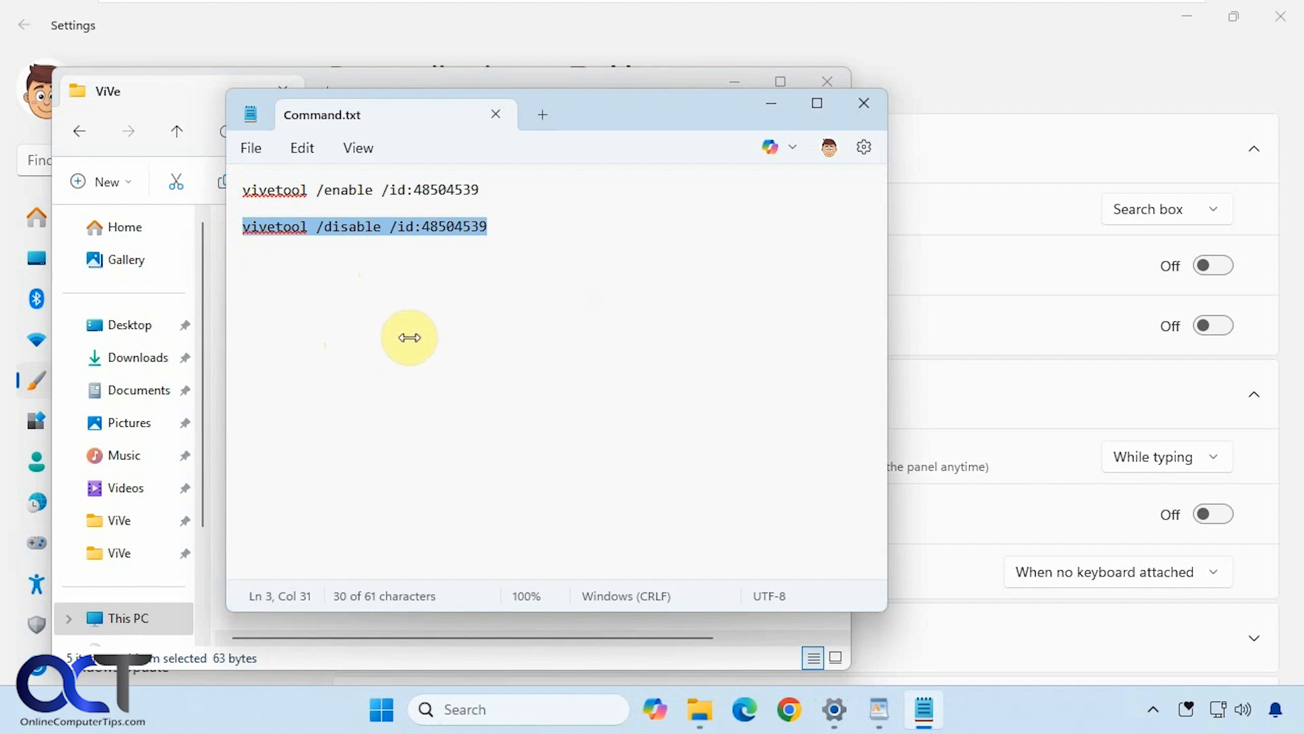
mouse_move(355, 249)
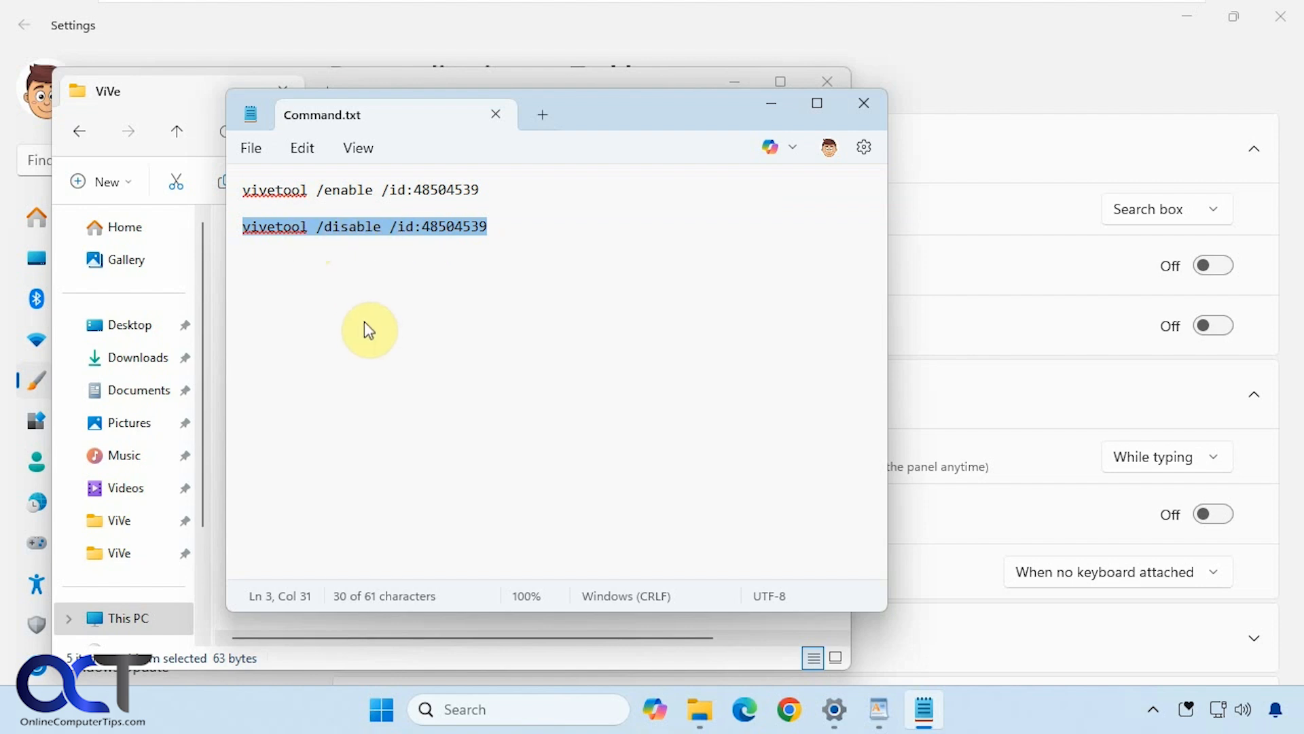
mouse_move(996, 639)
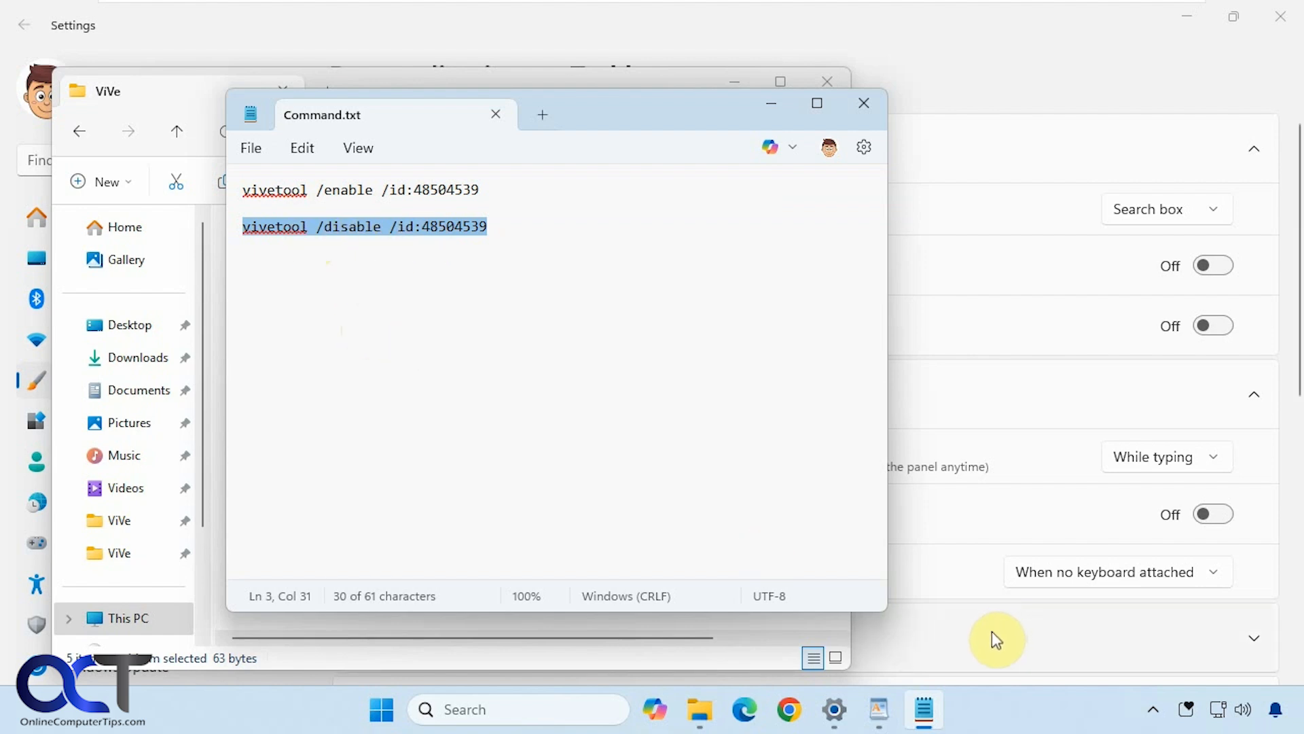
mouse_move(494, 429)
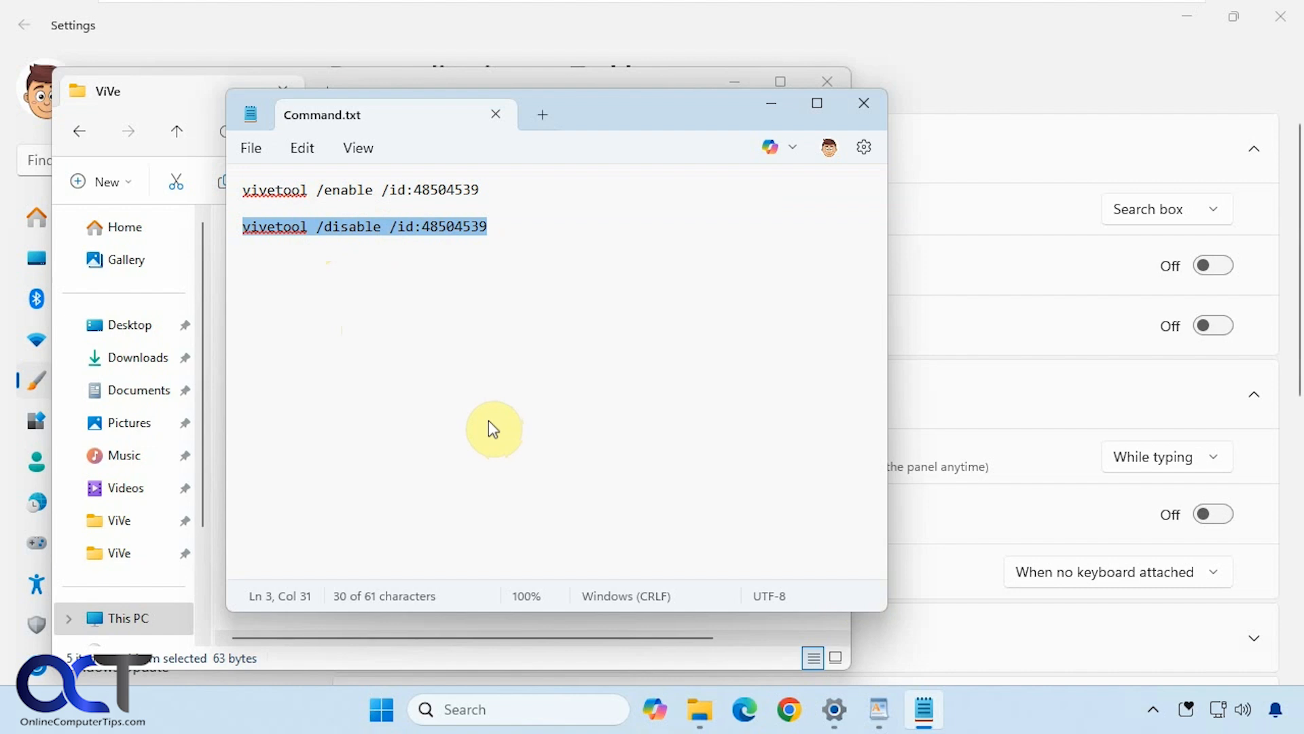
mouse_move(484, 347)
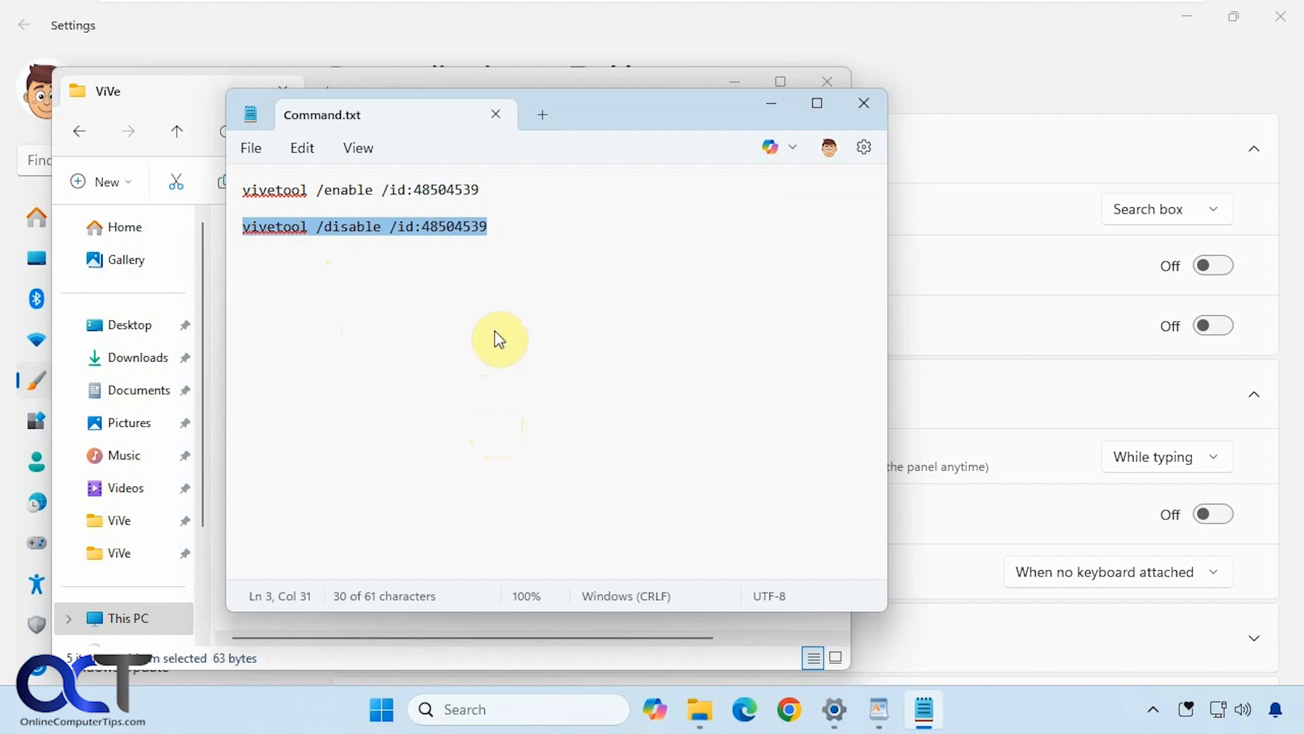
mouse_move(518, 311)
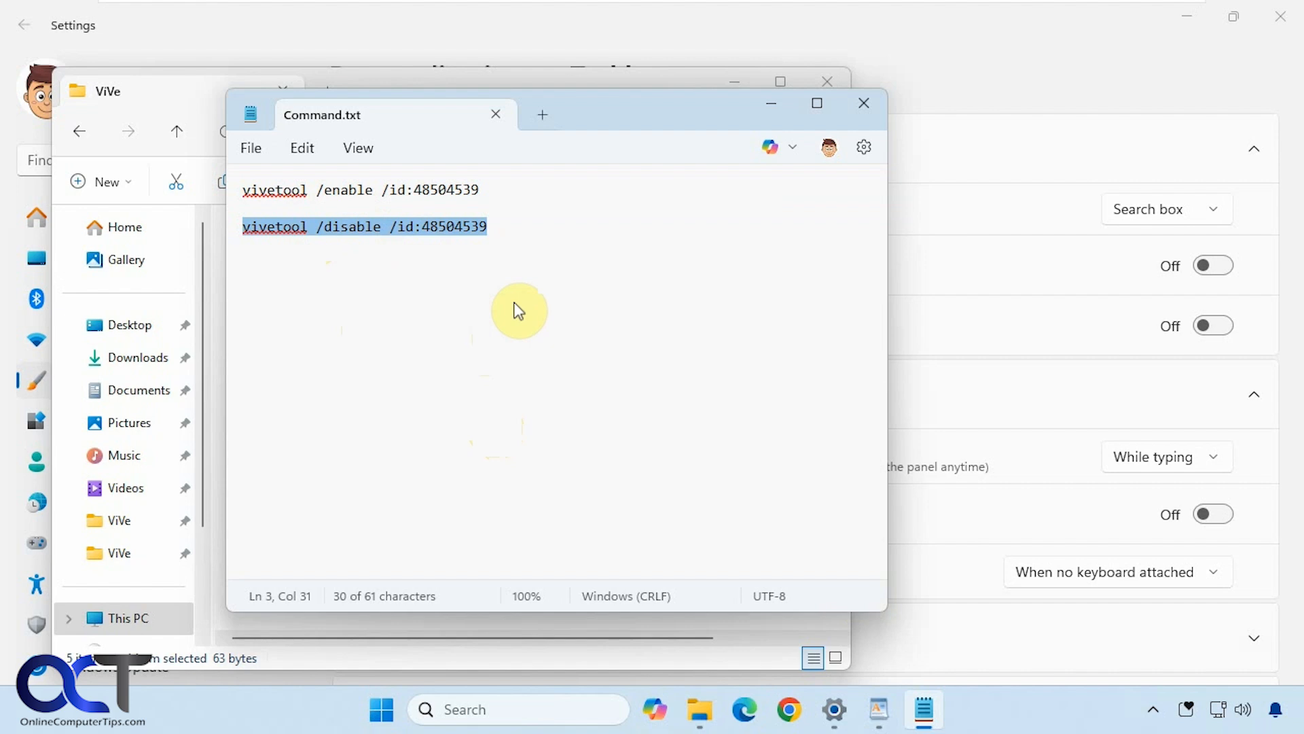
mouse_move(533, 275)
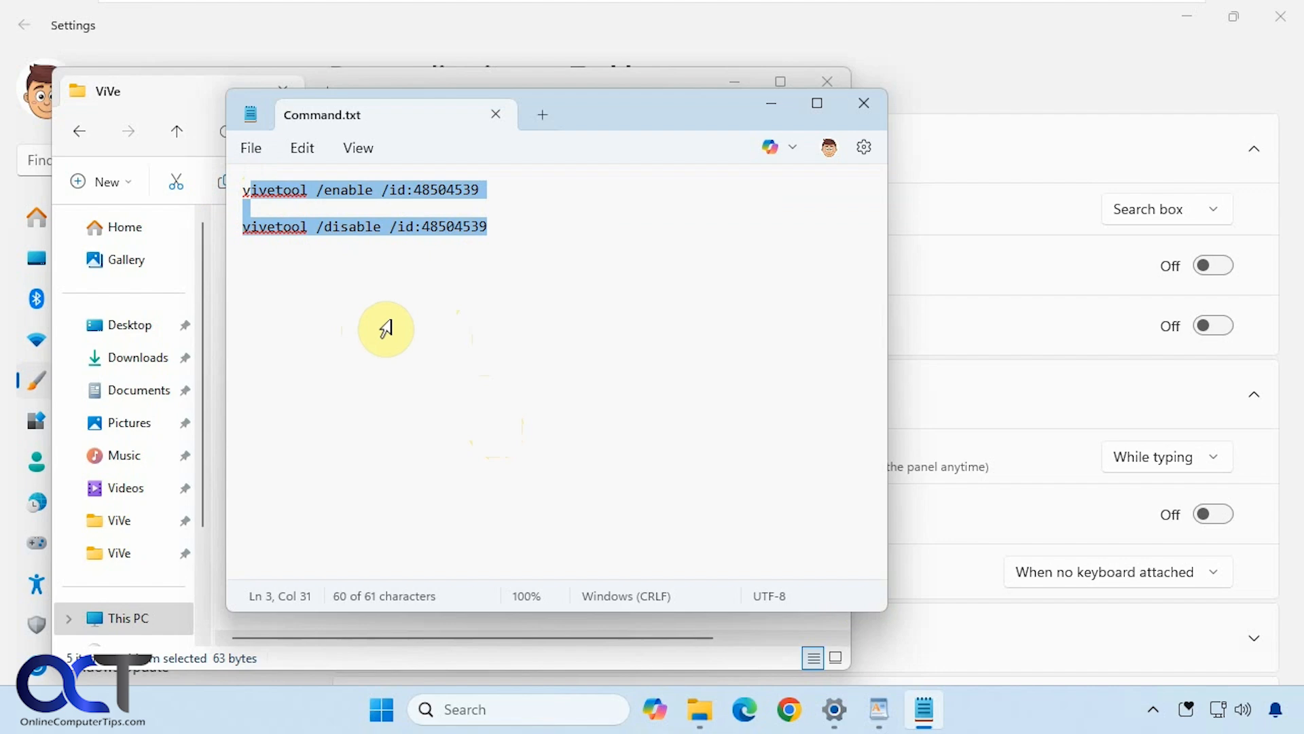
mouse_move(423, 349)
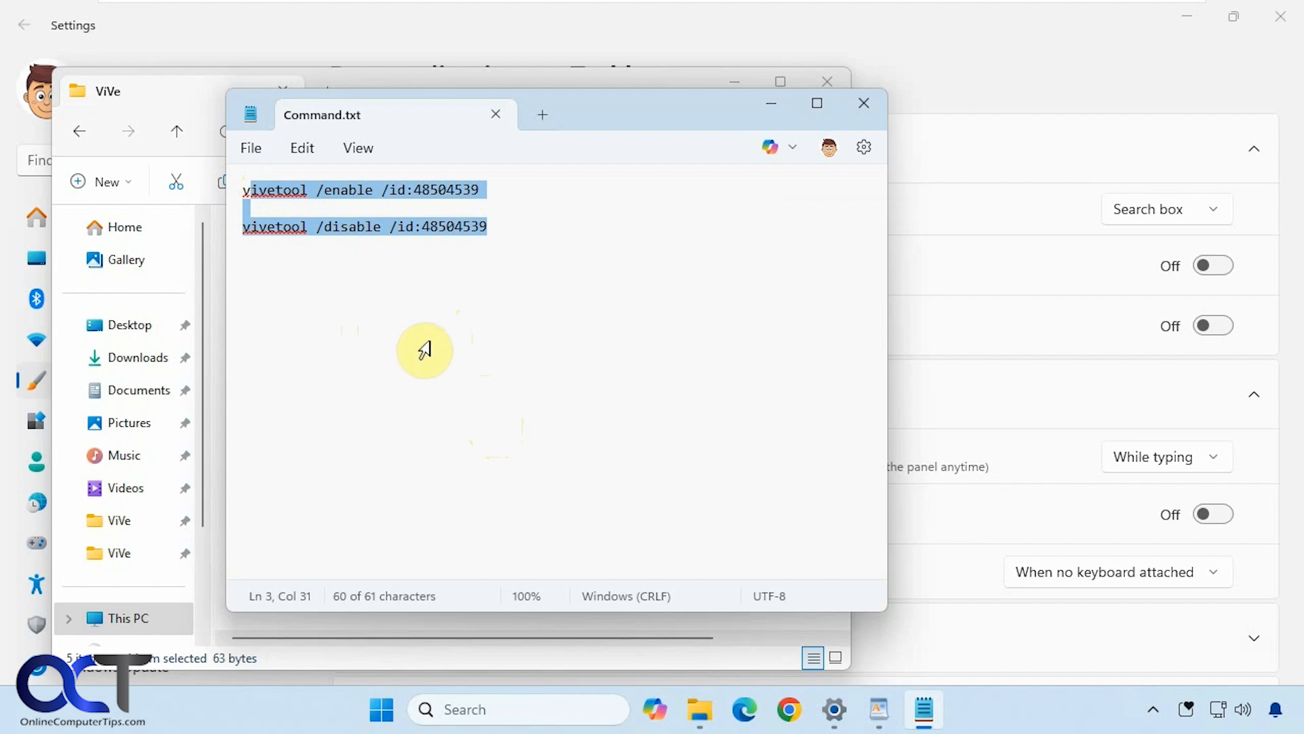